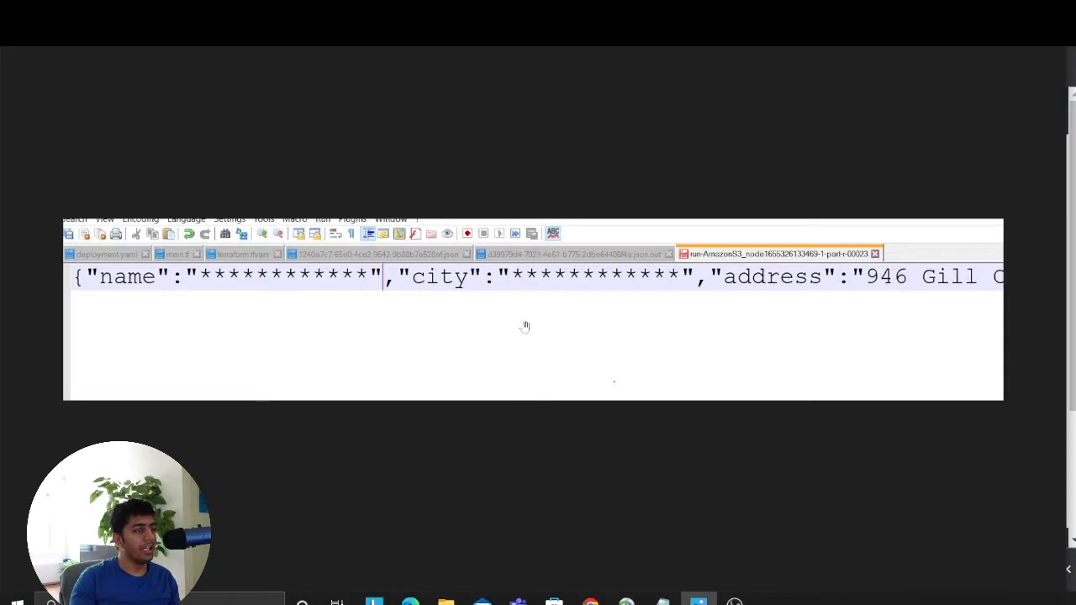
pyautogui.moveTo(293, 303)
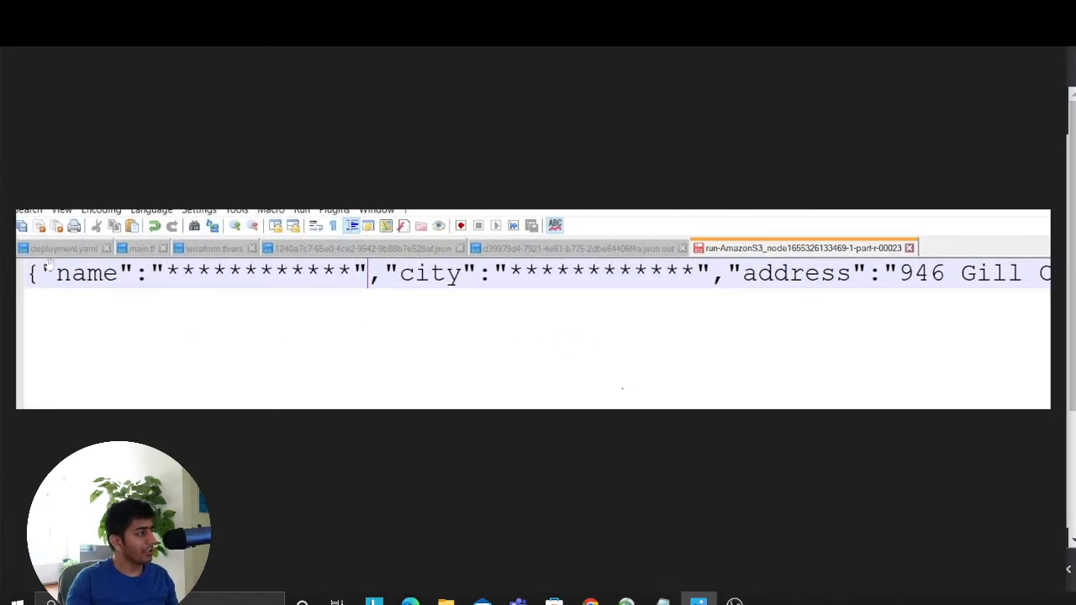
pyautogui.moveTo(401, 321)
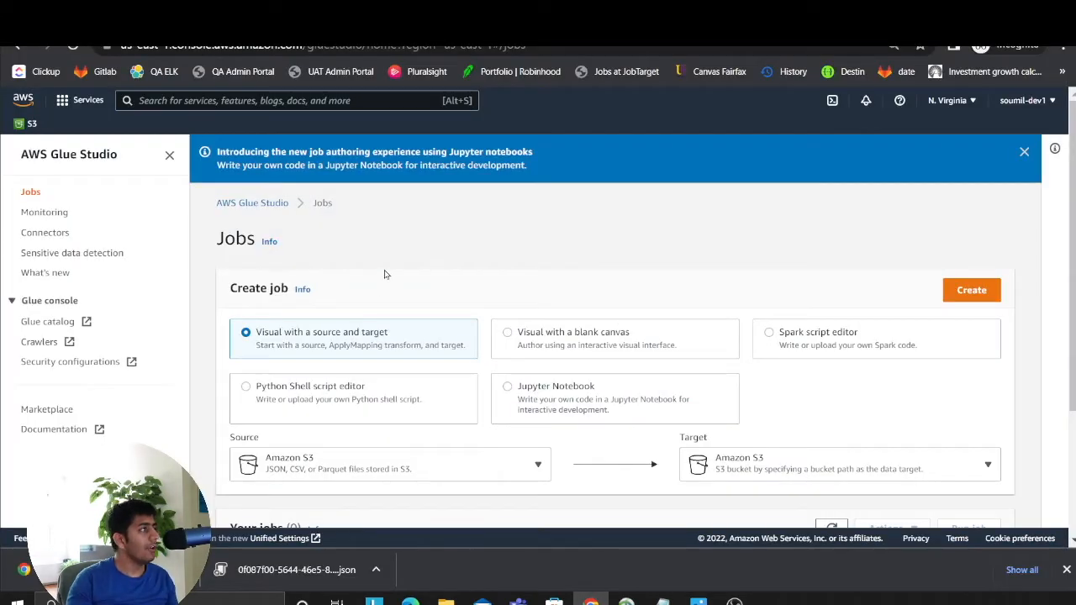
pyautogui.moveTo(317, 138)
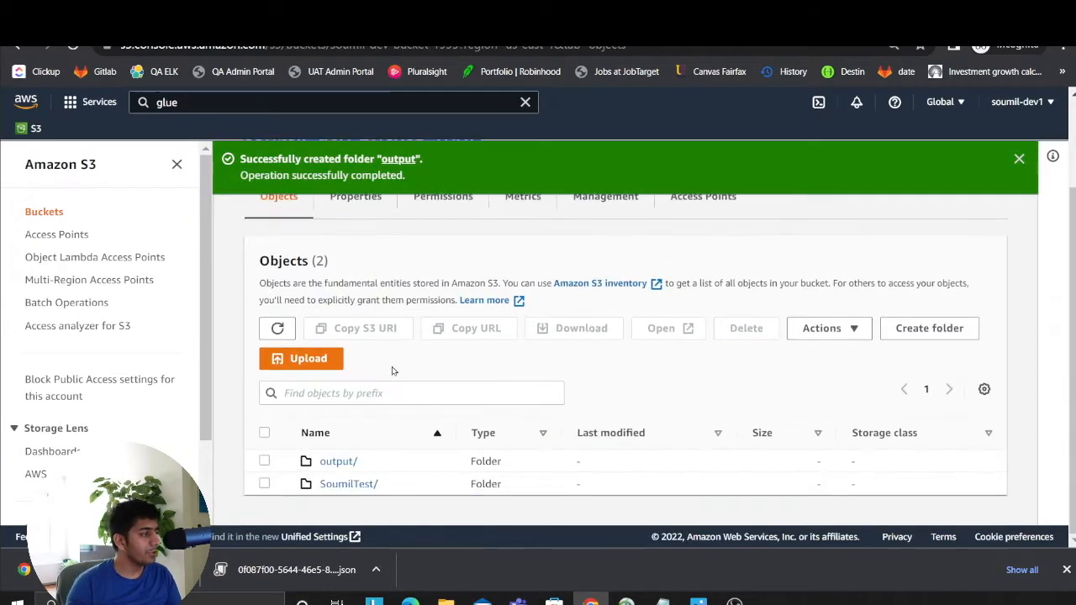
# - Browse the test data folder, select a raw JSON file, then return to the bucket's top level
pyautogui.click(348, 483)
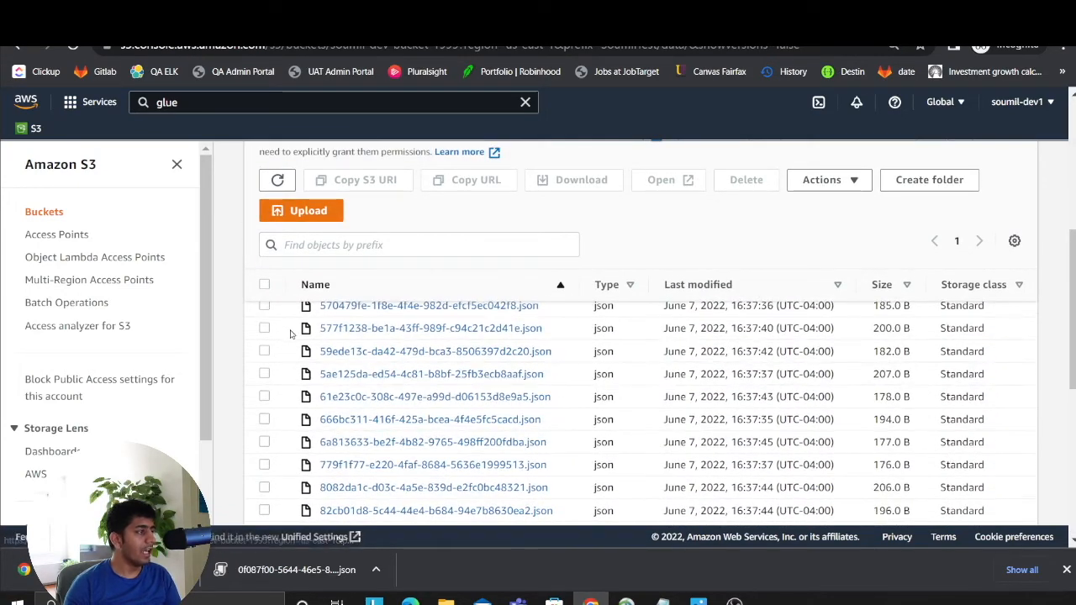
pyautogui.click(264, 328)
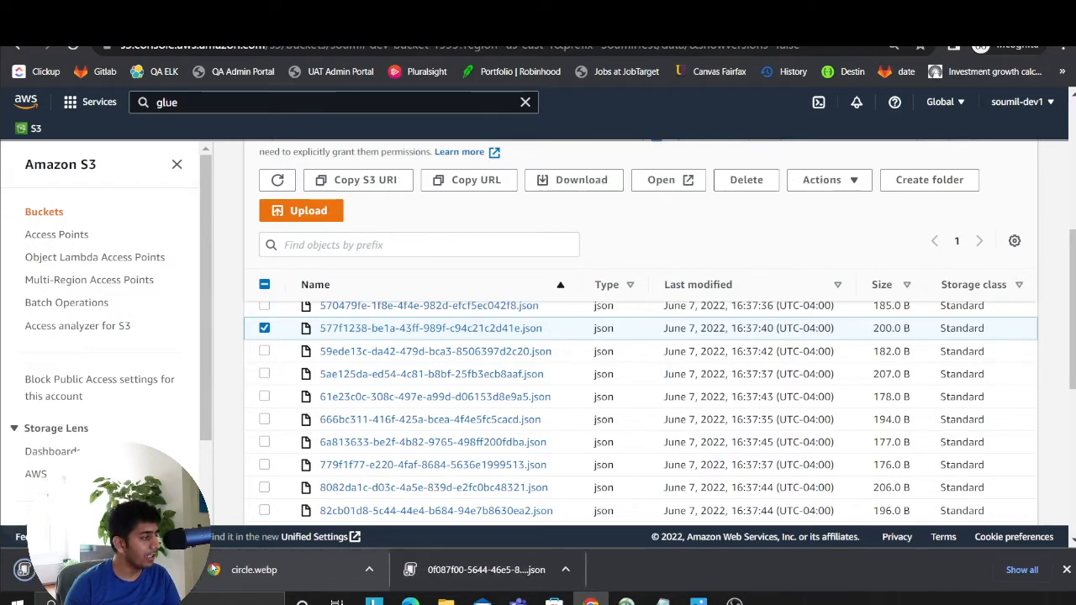
pyautogui.moveTo(352, 457)
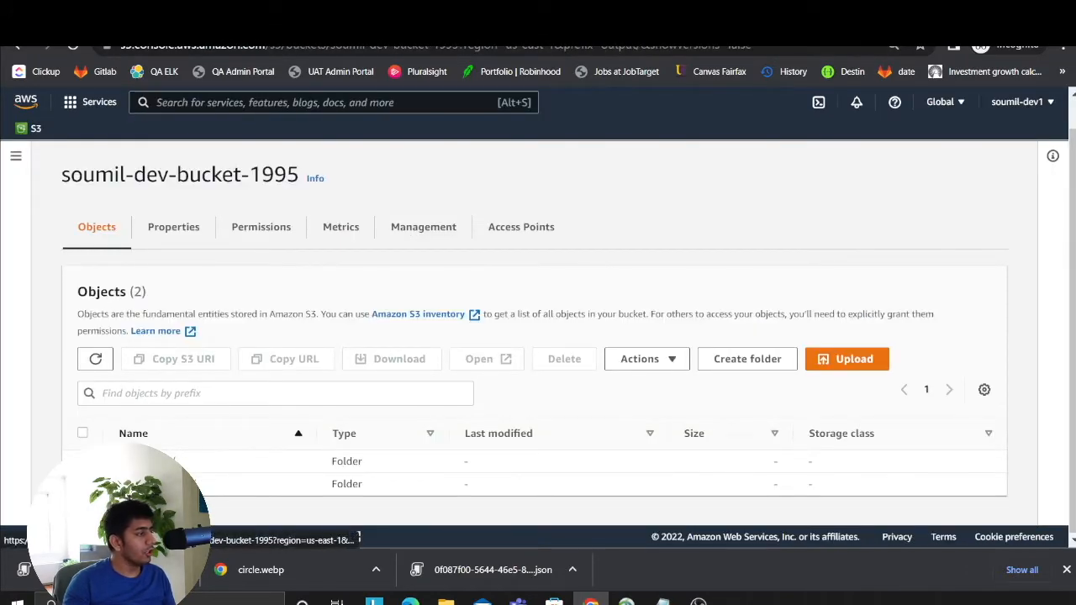
pyautogui.click(346, 460)
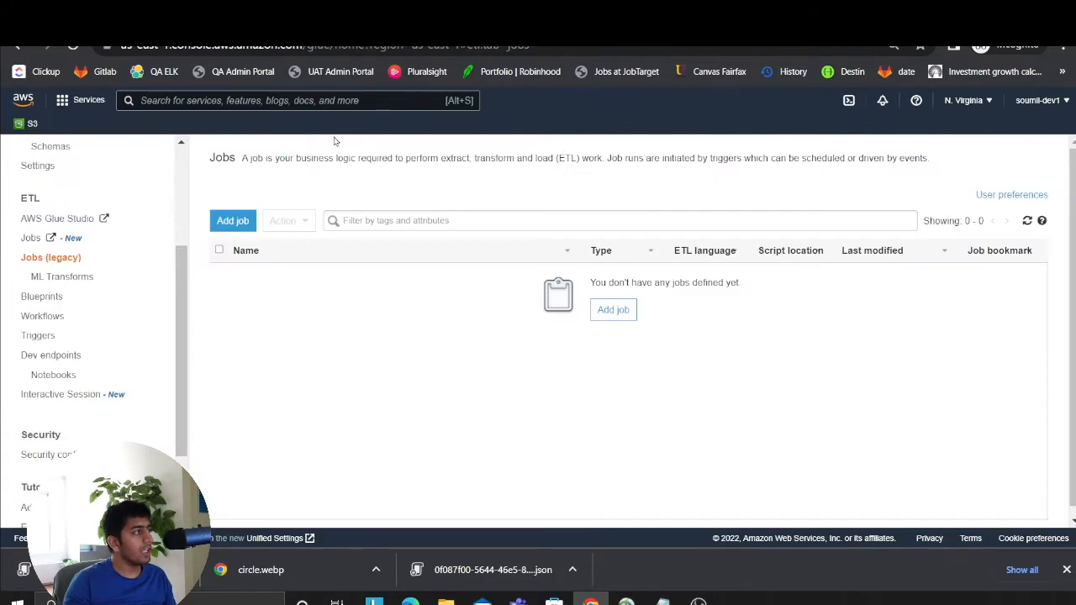
pyautogui.moveTo(23, 426)
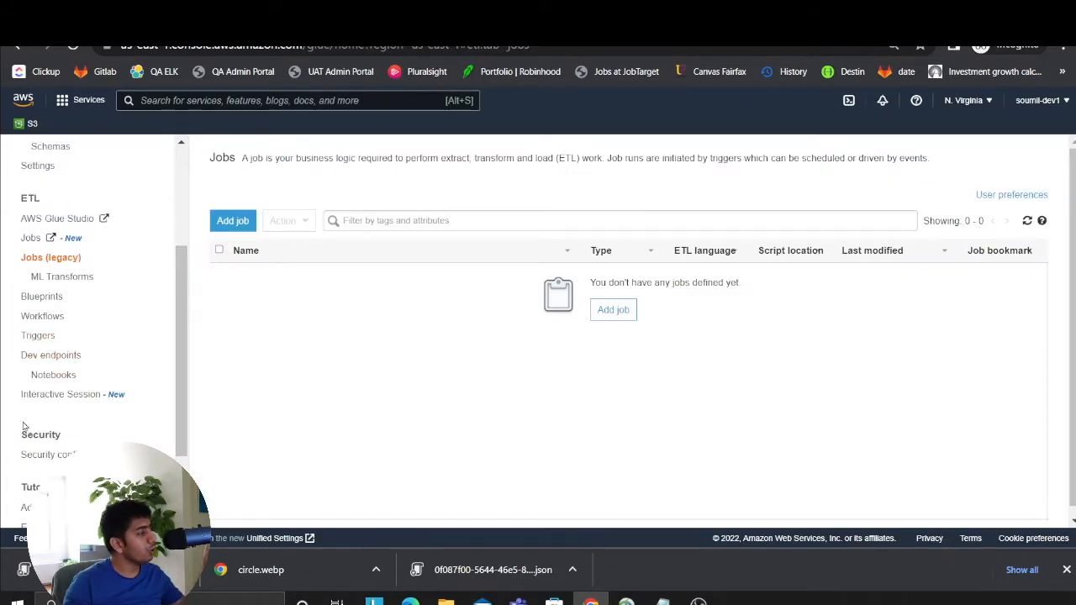
pyautogui.moveTo(60, 394)
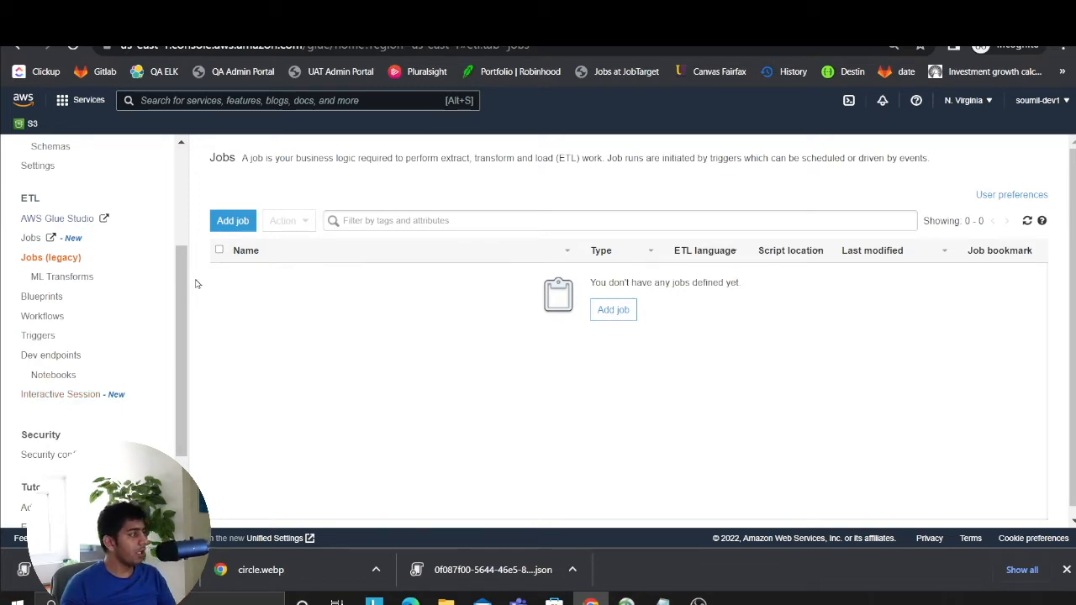
# - Scroll the Glue console sidebar to find AWS Glue Studio under ETL
pyautogui.scroll(-3)
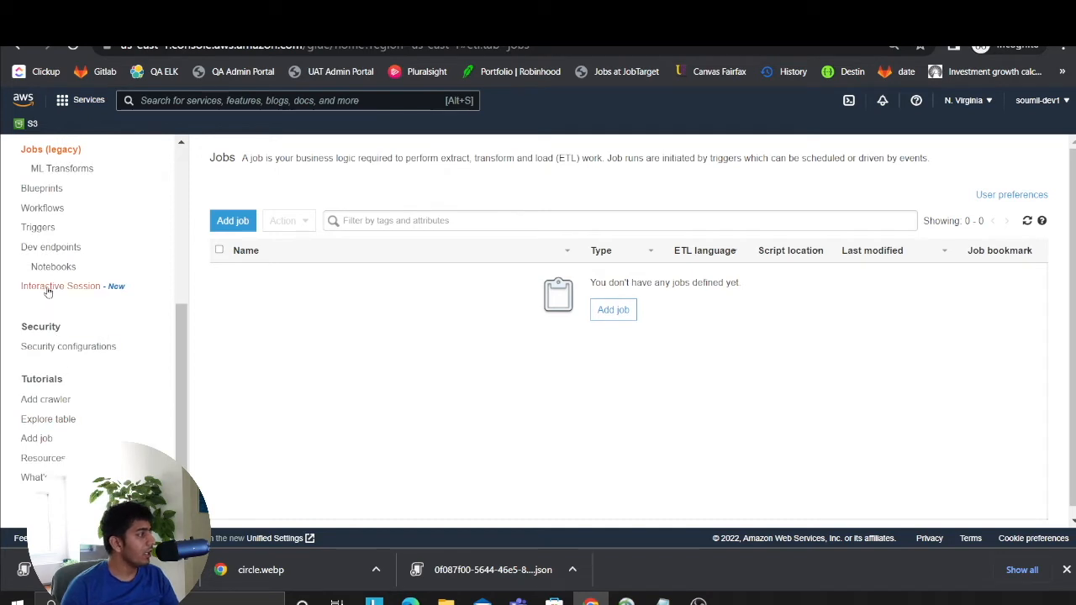
pyautogui.scroll(3)
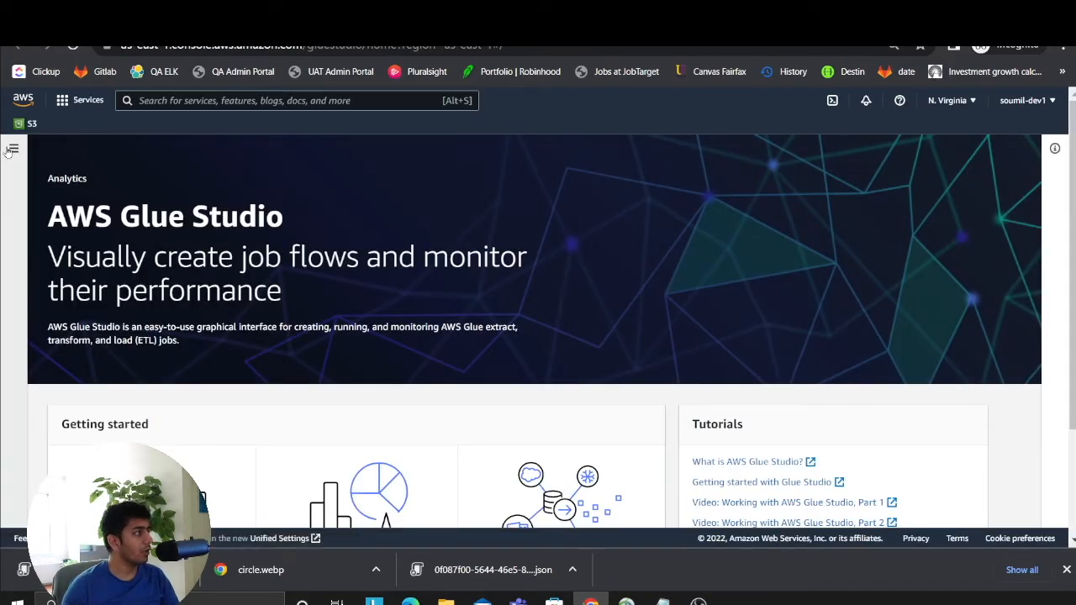
# - Remove the ApplyMapping transform and target from the new visual job
pyautogui.click(12, 149)
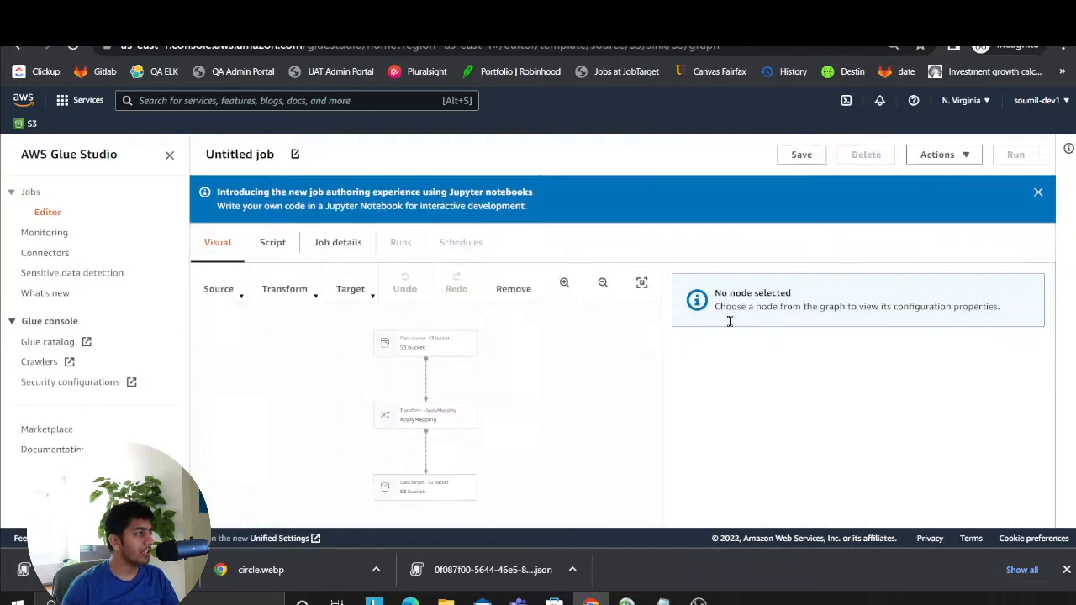
pyautogui.click(424, 367)
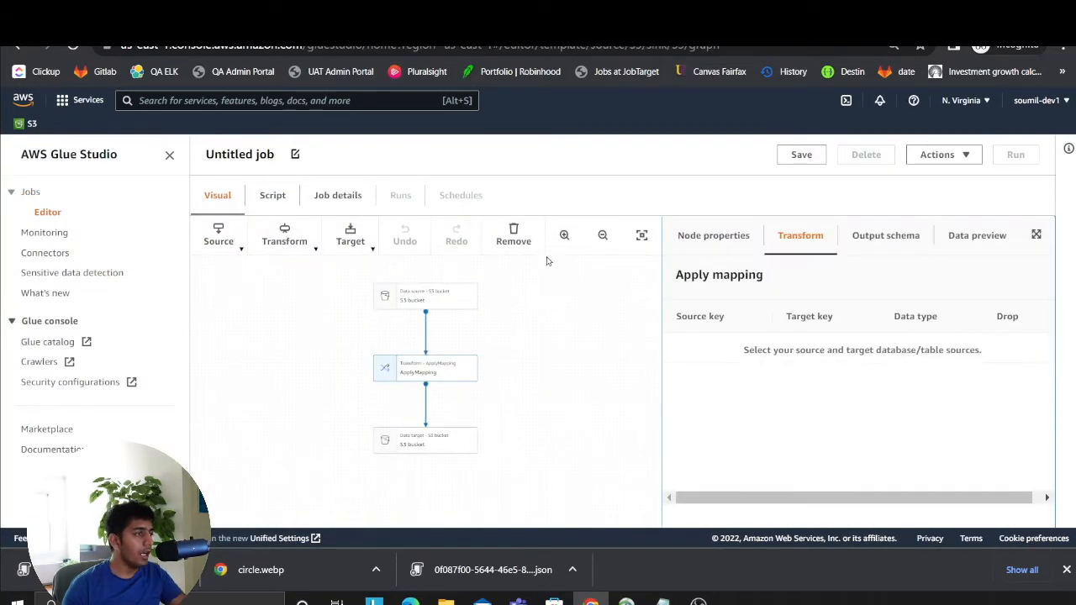
pyautogui.click(513, 236)
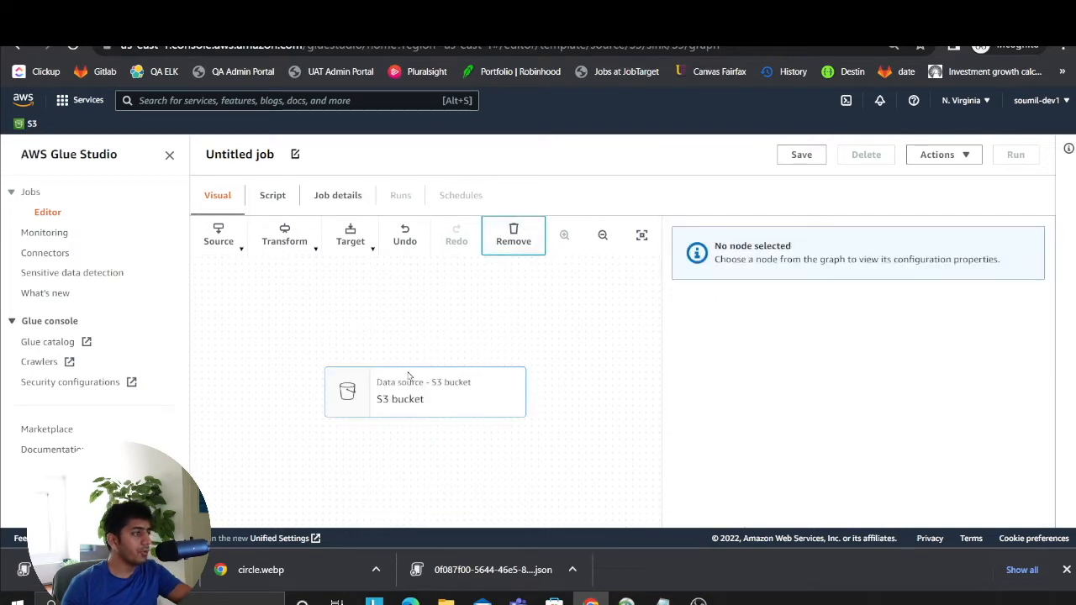
# - Point the S3 source at the bucket's data/ folder as an S3 location
pyautogui.click(424, 391)
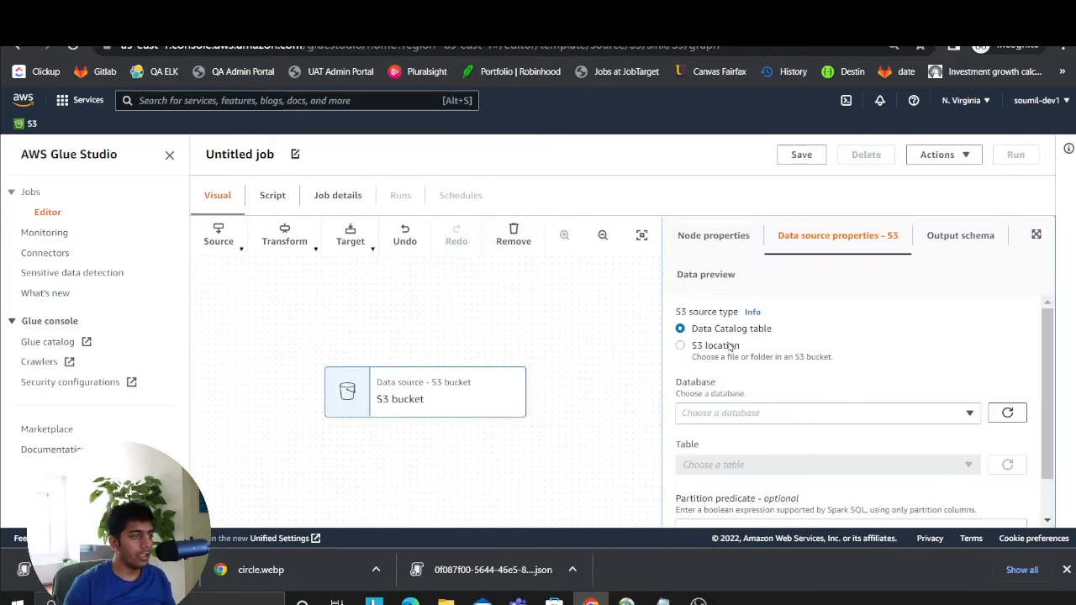
pyautogui.click(680, 345)
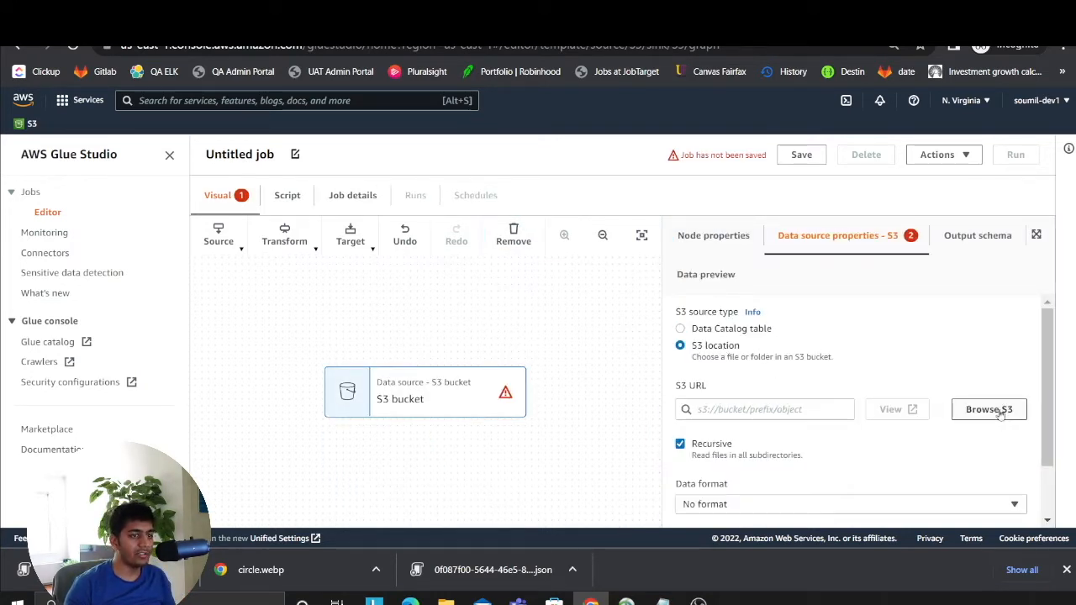
pyautogui.click(989, 409)
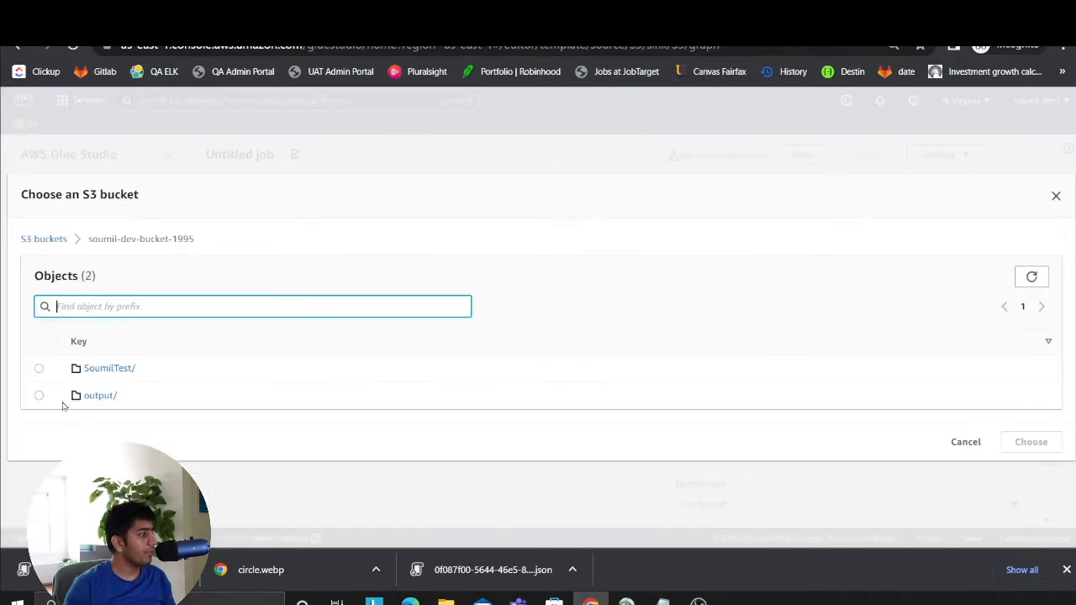
pyautogui.click(109, 368)
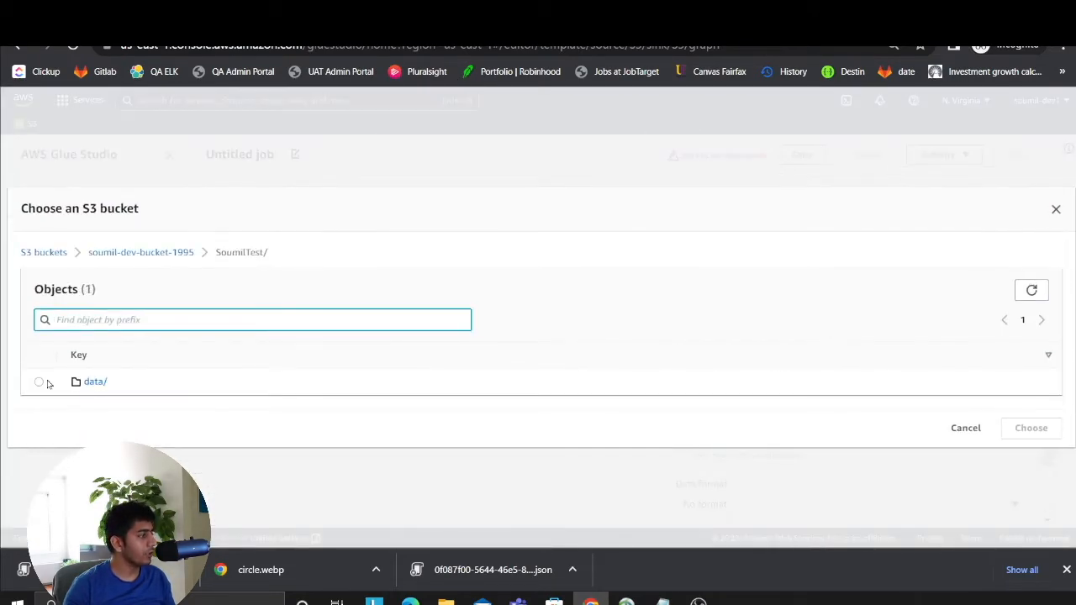
pyautogui.click(38, 381)
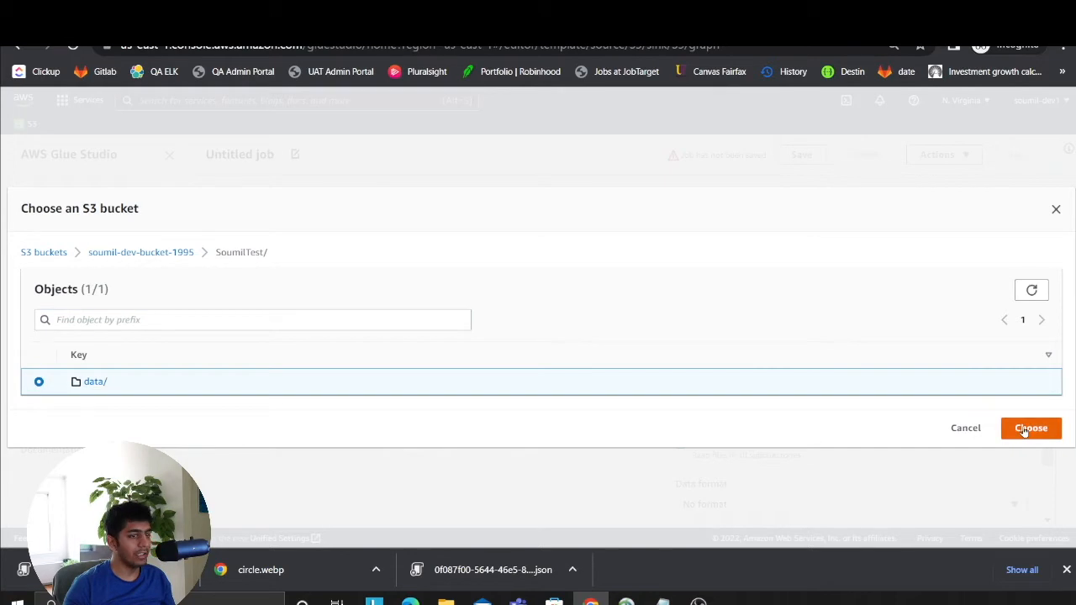
pyautogui.click(1031, 428)
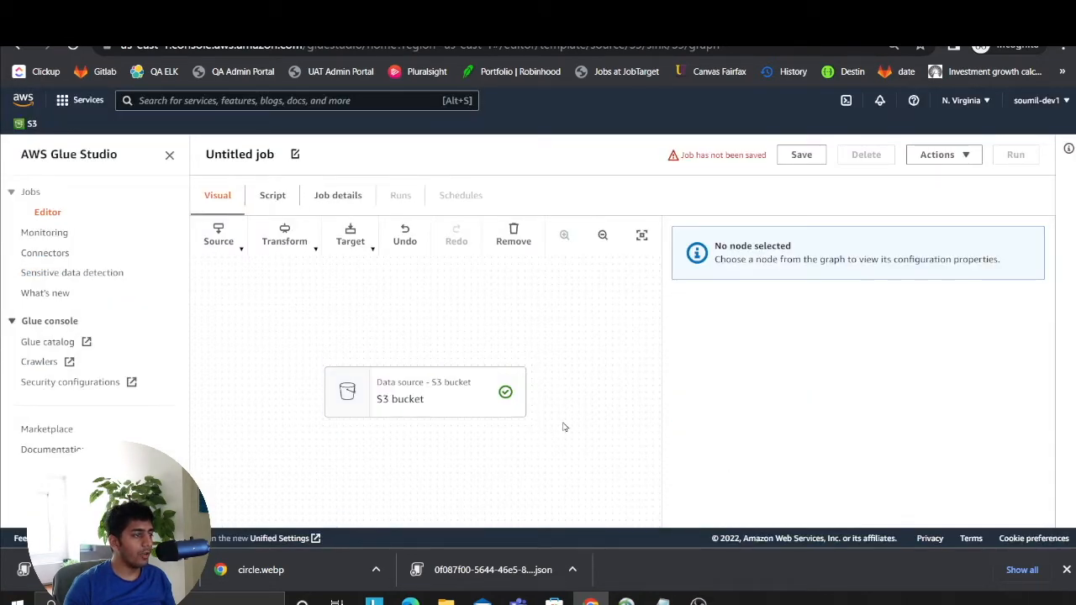
# - Add a Detect PII transform after the source, set to detect specific patterns
pyautogui.click(424, 392)
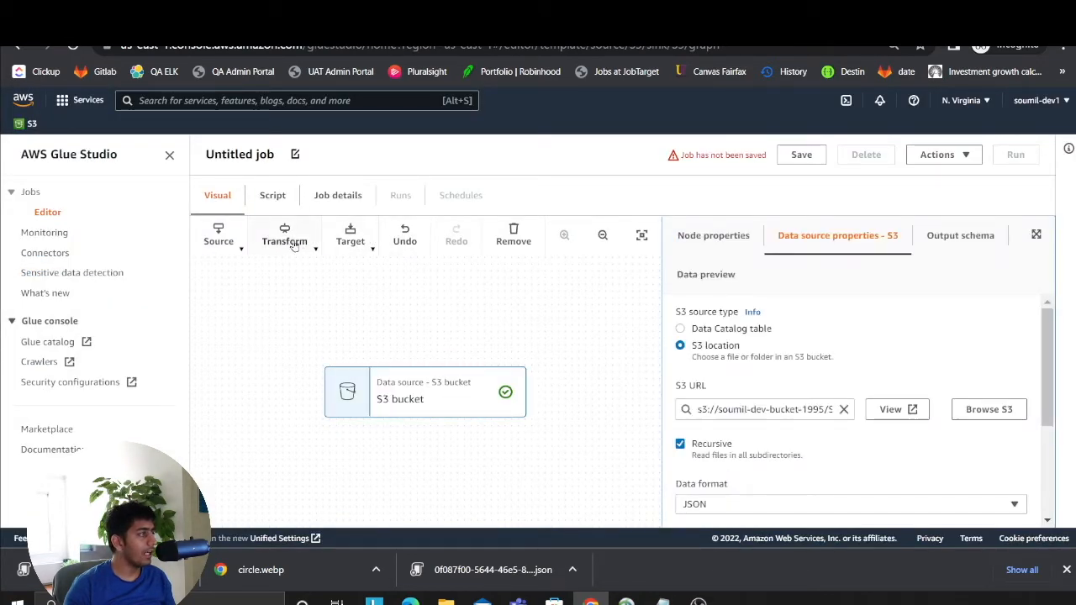
pyautogui.write('PII')
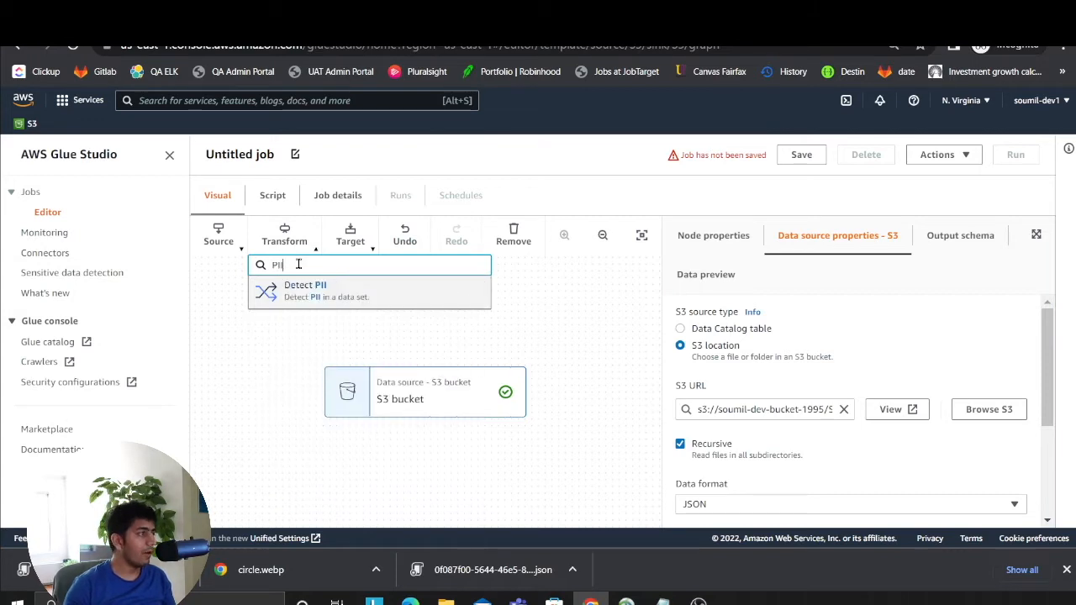
pyautogui.click(305, 290)
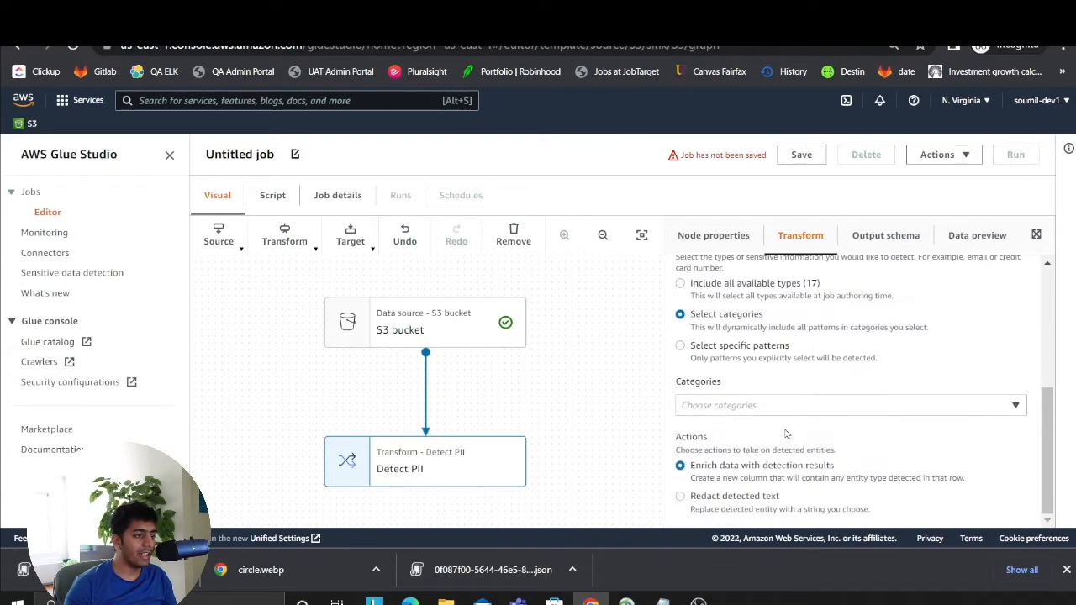
pyautogui.click(848, 405)
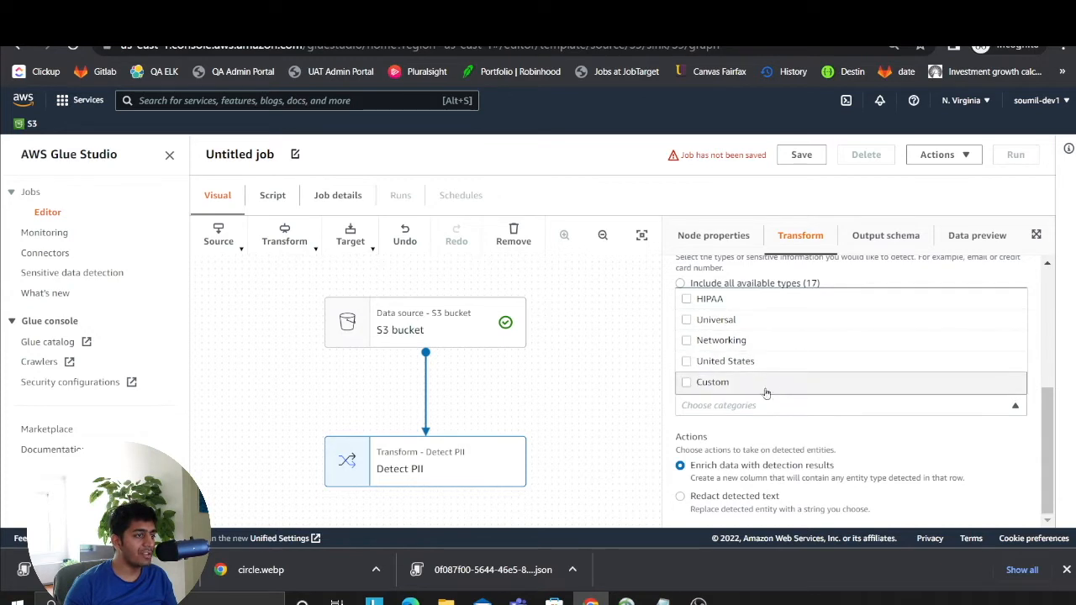
pyautogui.click(680, 346)
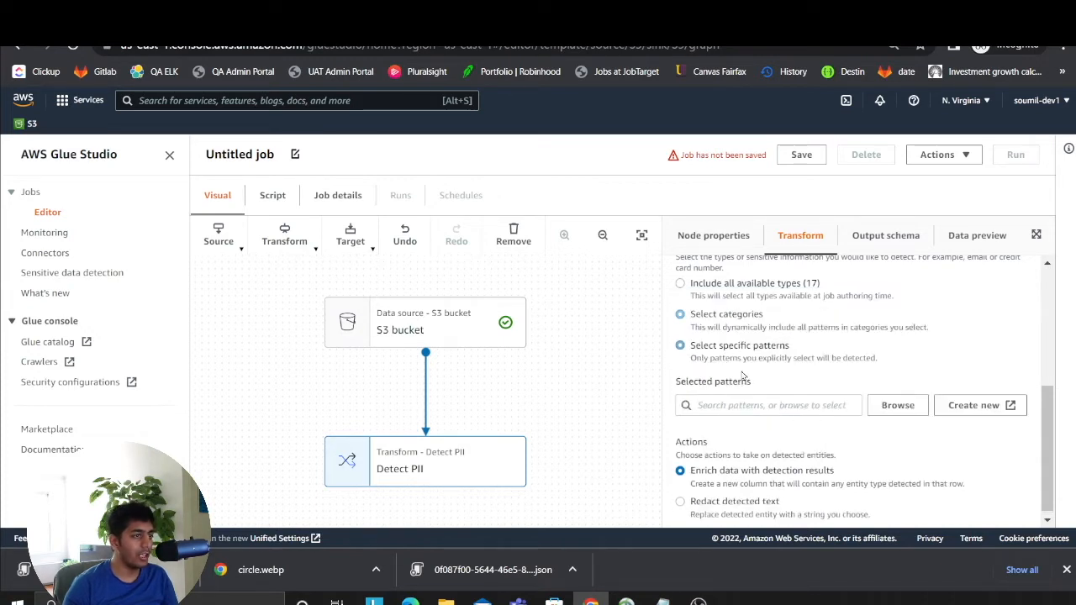
# - Add Person's name to the detected PII patterns
pyautogui.click(767, 405)
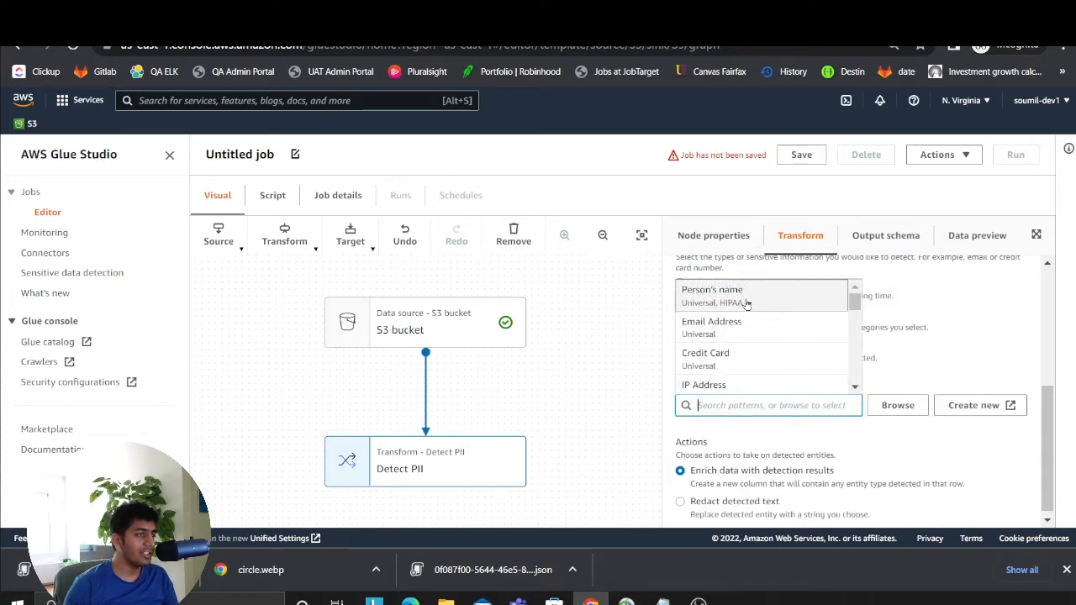
pyautogui.scroll(-3)
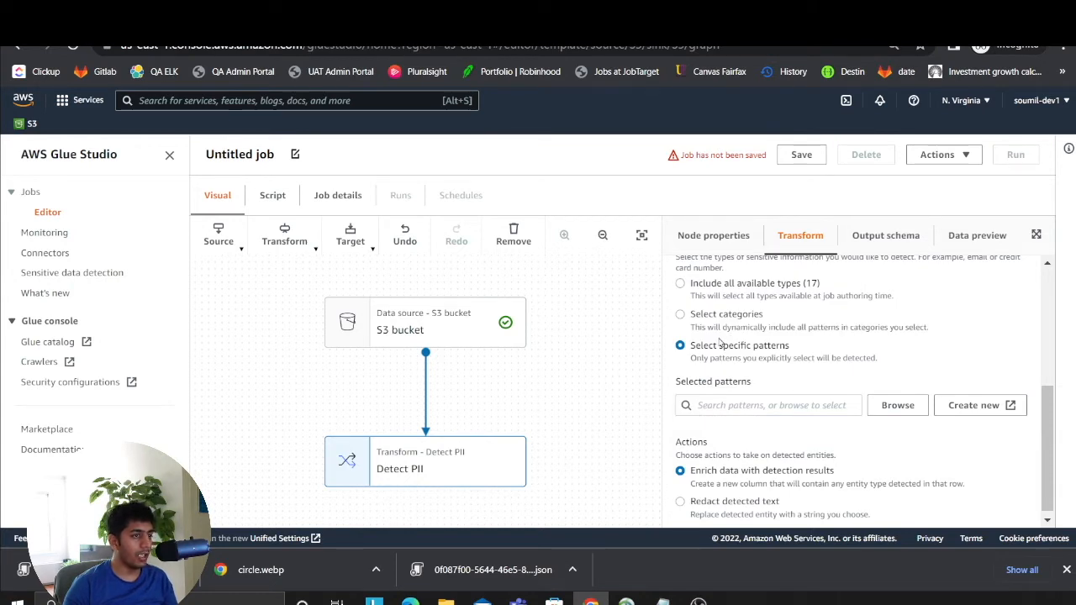
pyautogui.moveTo(728, 358)
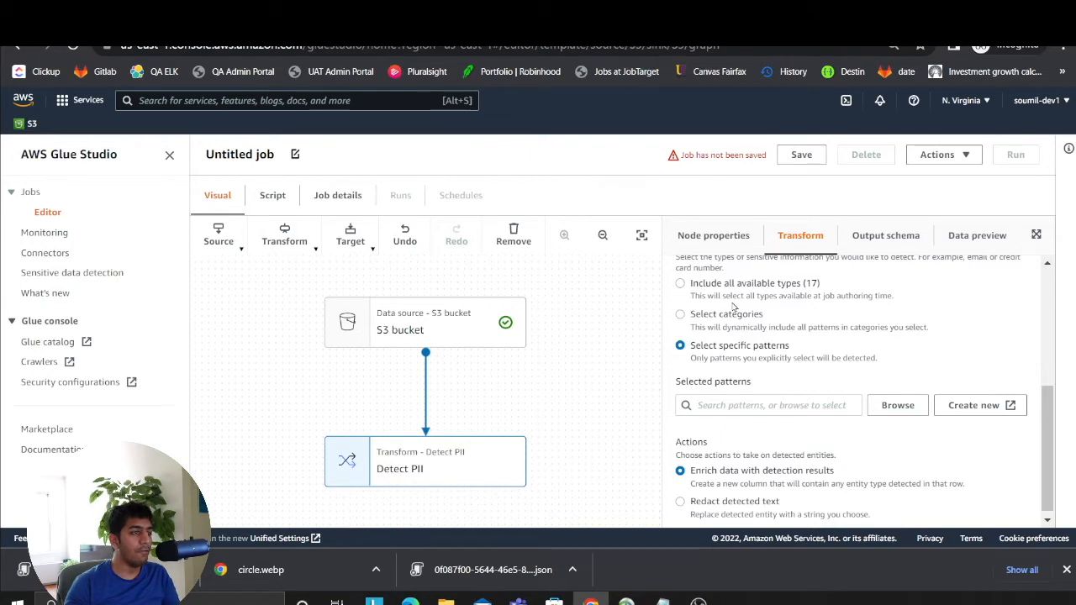
pyautogui.click(767, 405)
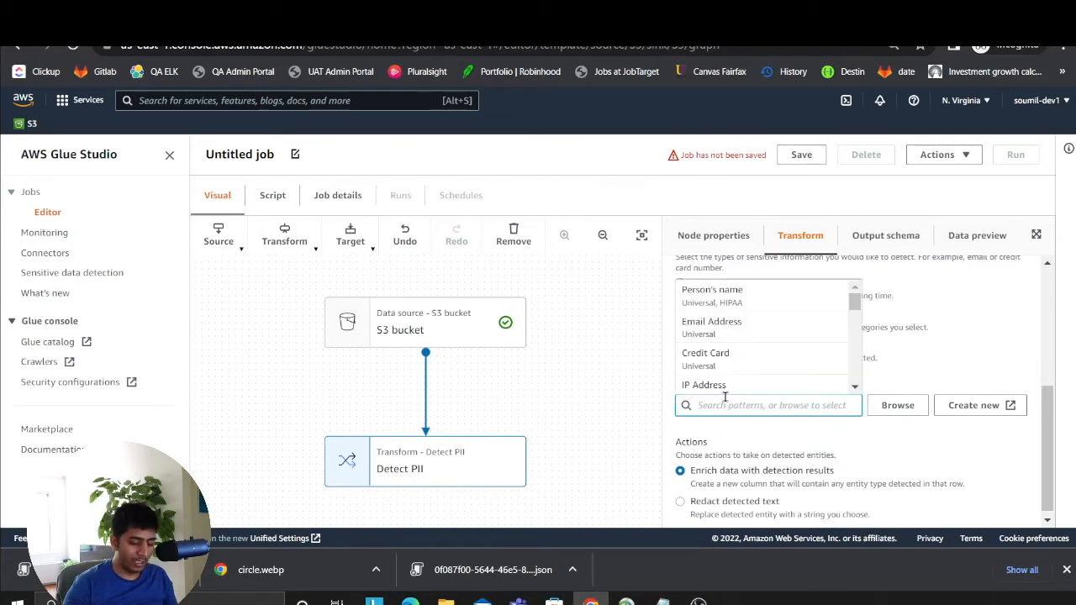
pyautogui.click(712, 289)
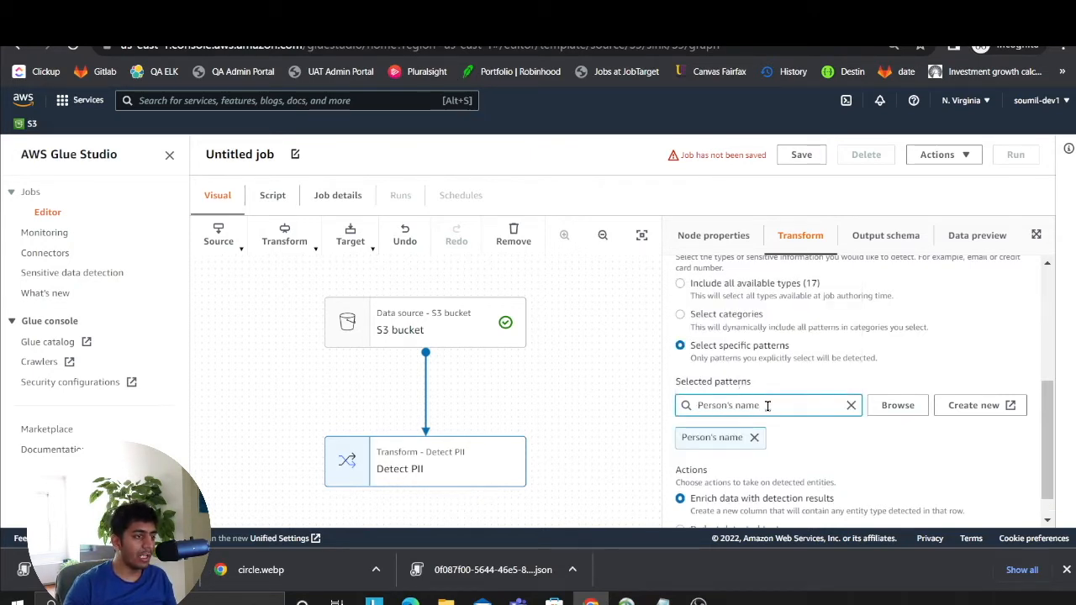
# - Add US Phone and Email Address patterns and set the redaction replacement text
pyautogui.click(764, 405)
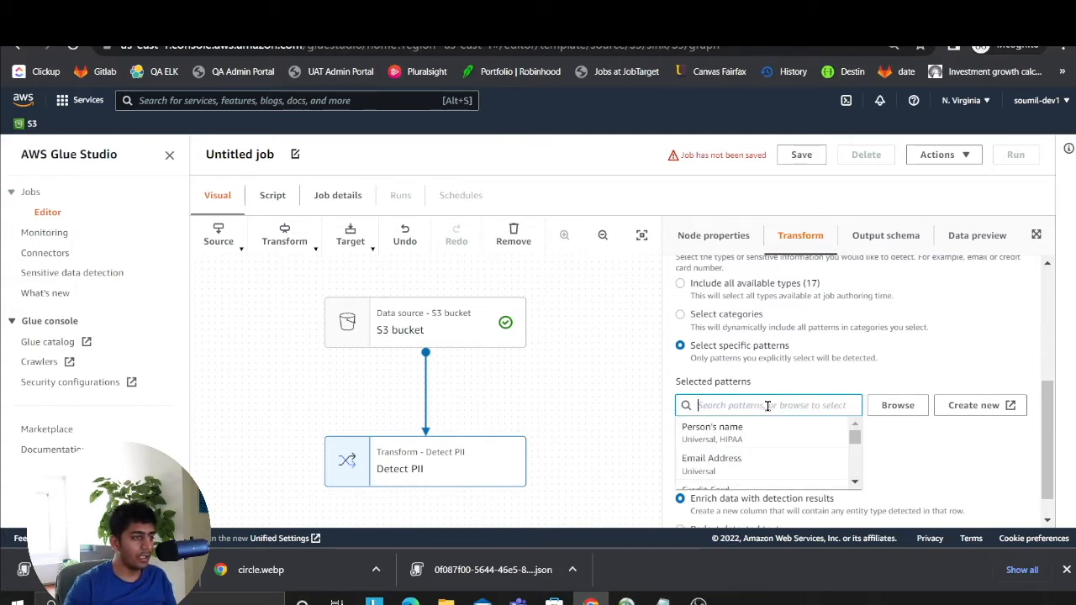
pyautogui.write('phone')
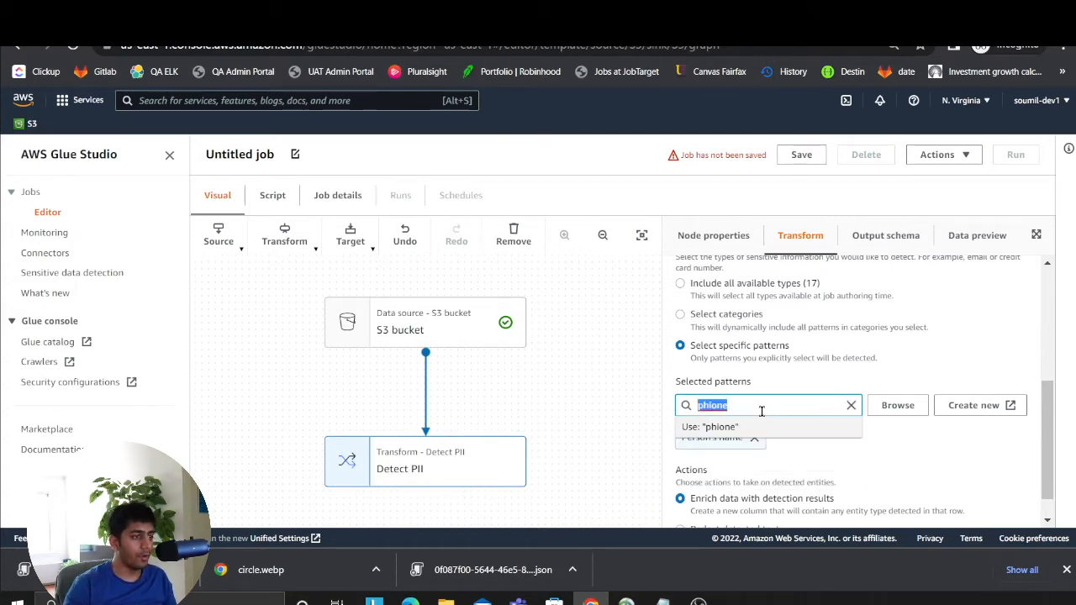
pyautogui.write('phone')
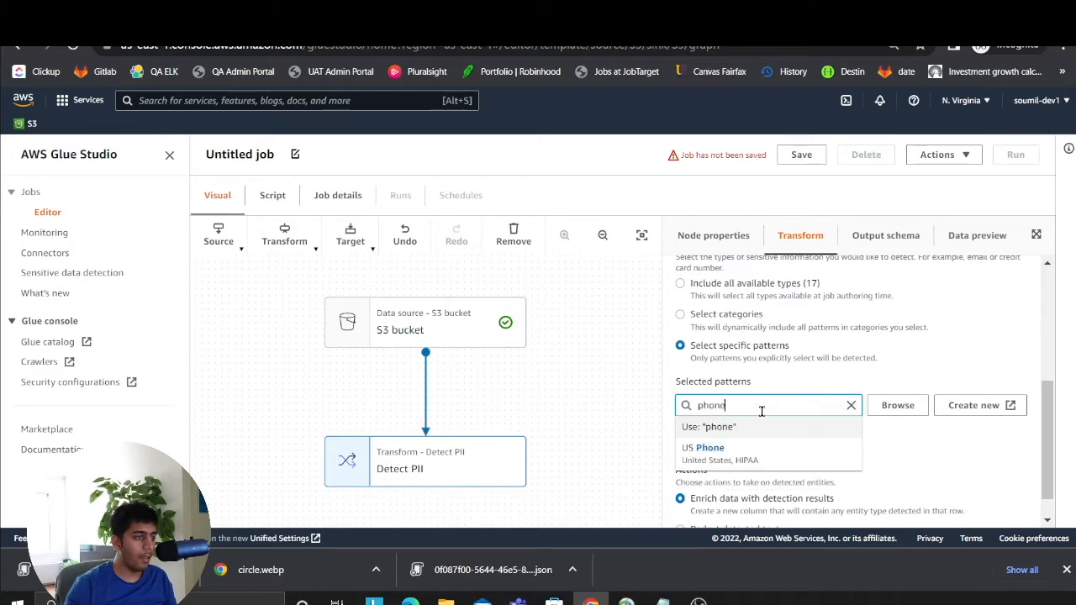
pyautogui.write('ema')
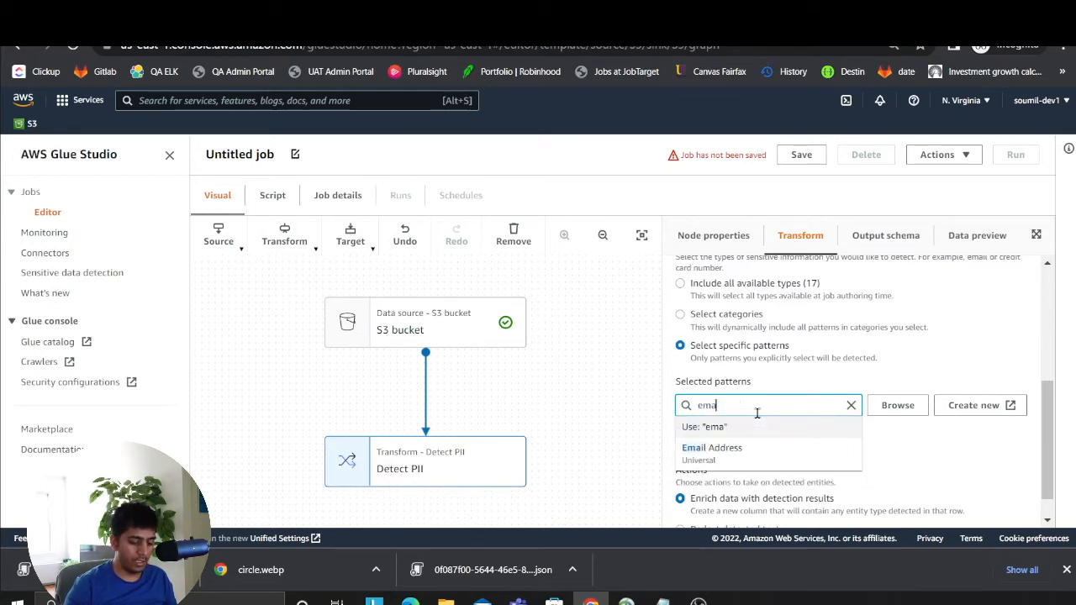
pyautogui.click(712, 447)
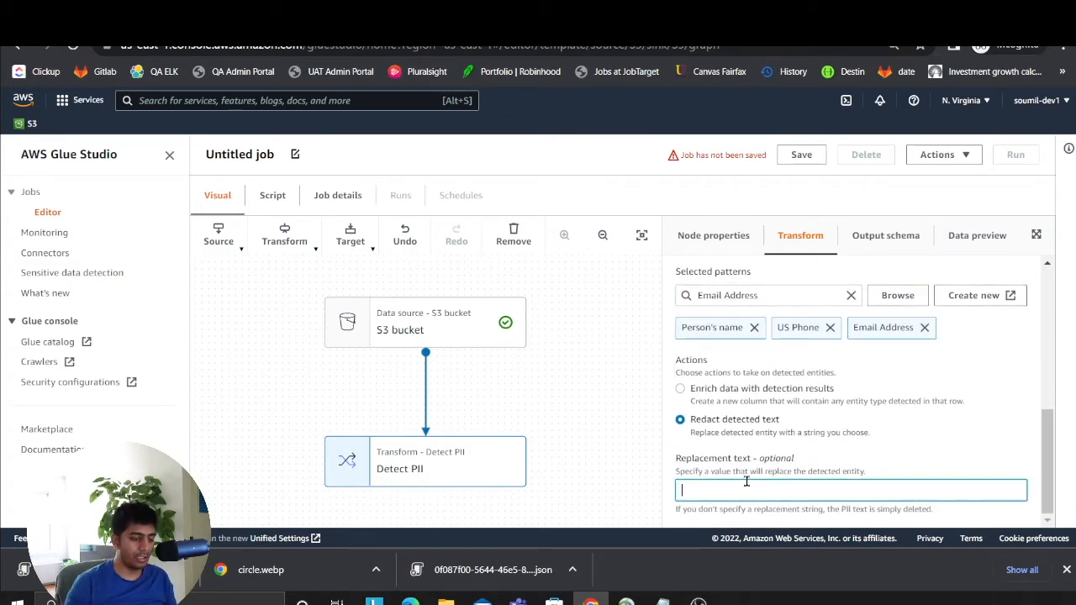
pyautogui.write('***************')
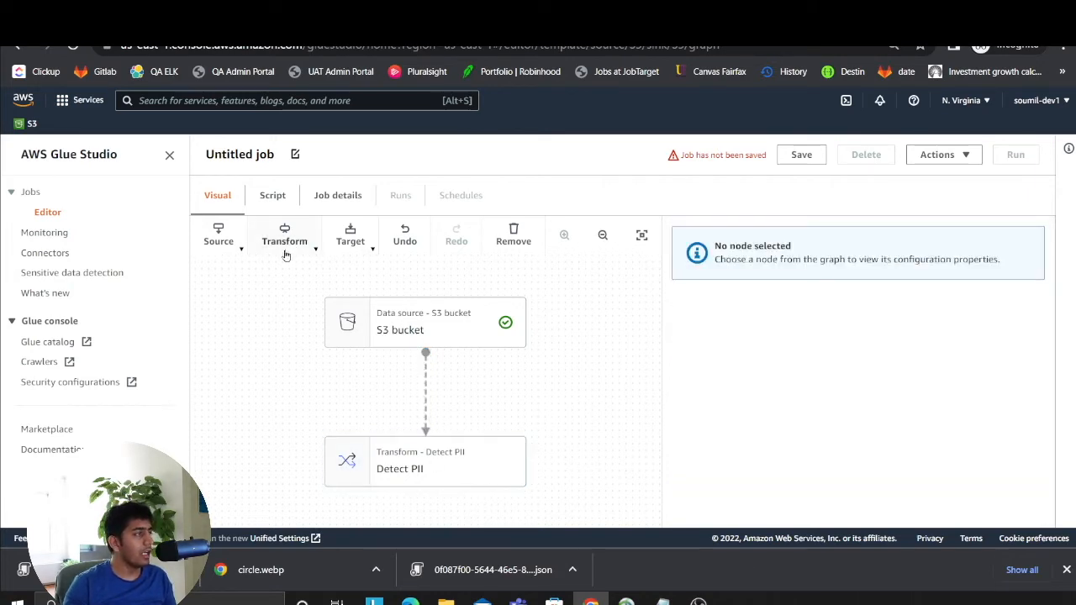
# - Add an Amazon S3 target writing to the output folder, with Detect PII as parent
pyautogui.click(350, 235)
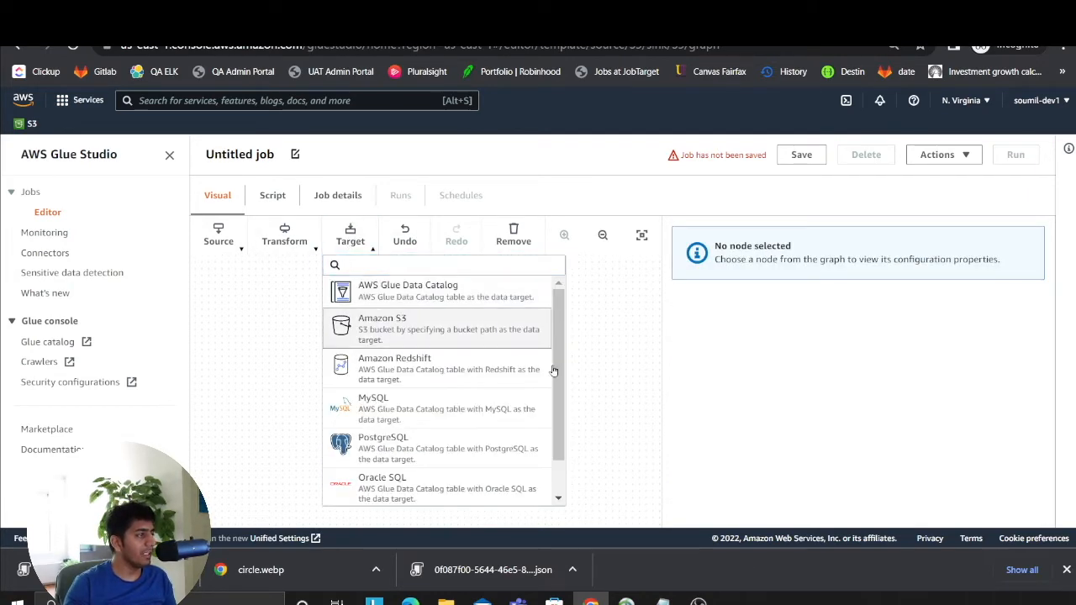
pyautogui.click(381, 328)
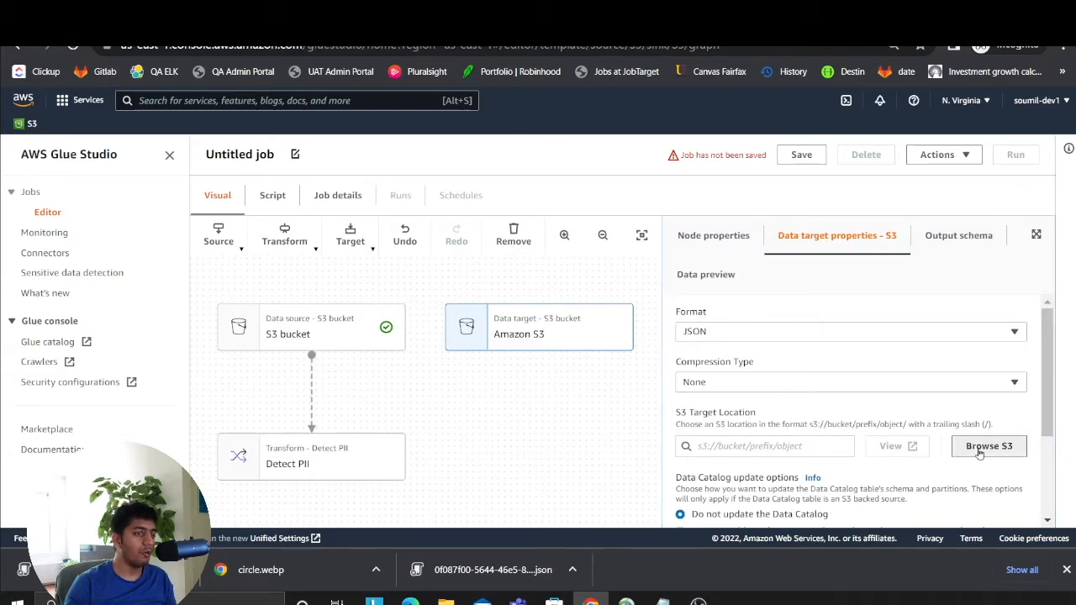
pyautogui.click(988, 445)
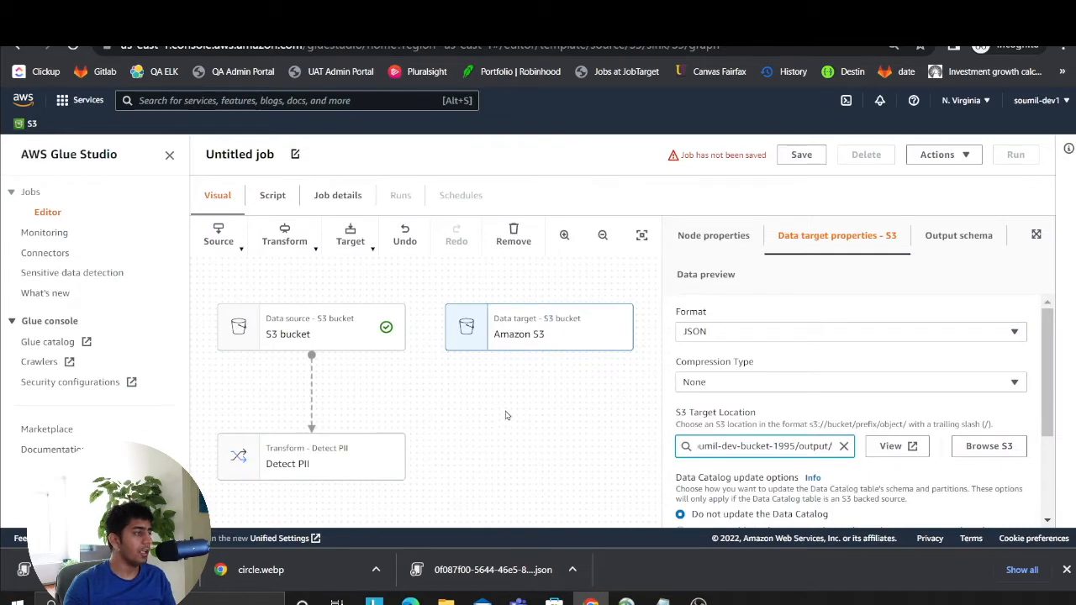
pyautogui.click(713, 235)
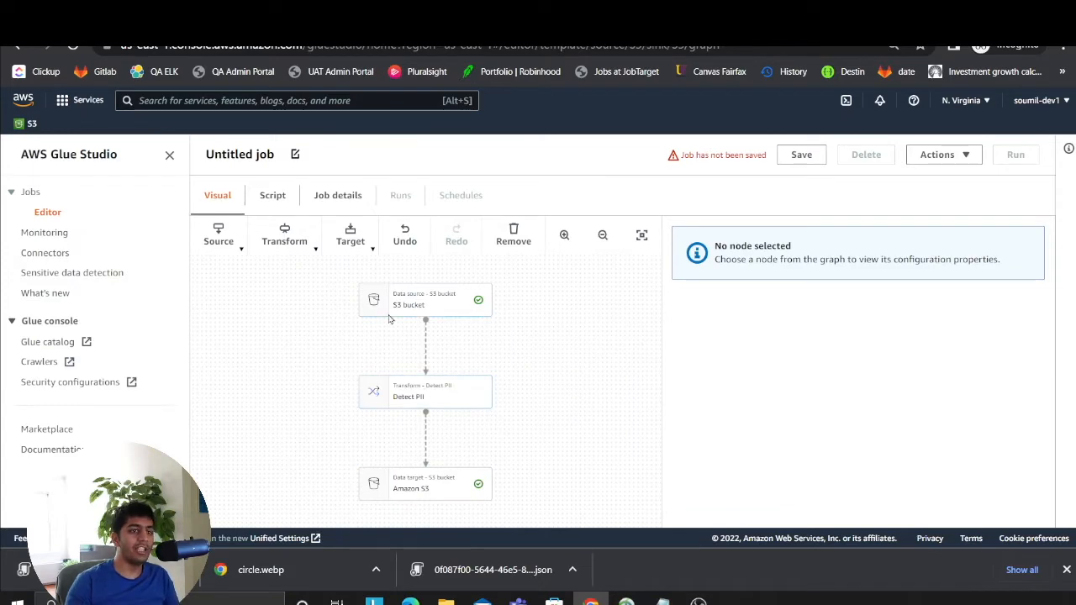
# - Review the auto-generated script that writes masked JSON to the output path
pyautogui.click(273, 195)
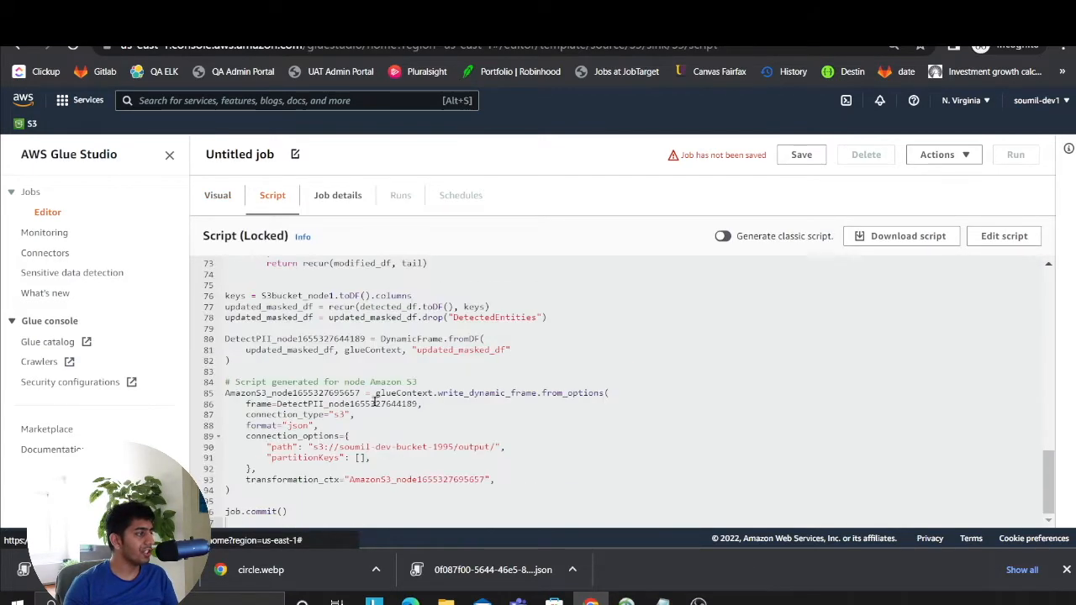
pyautogui.moveTo(336, 393)
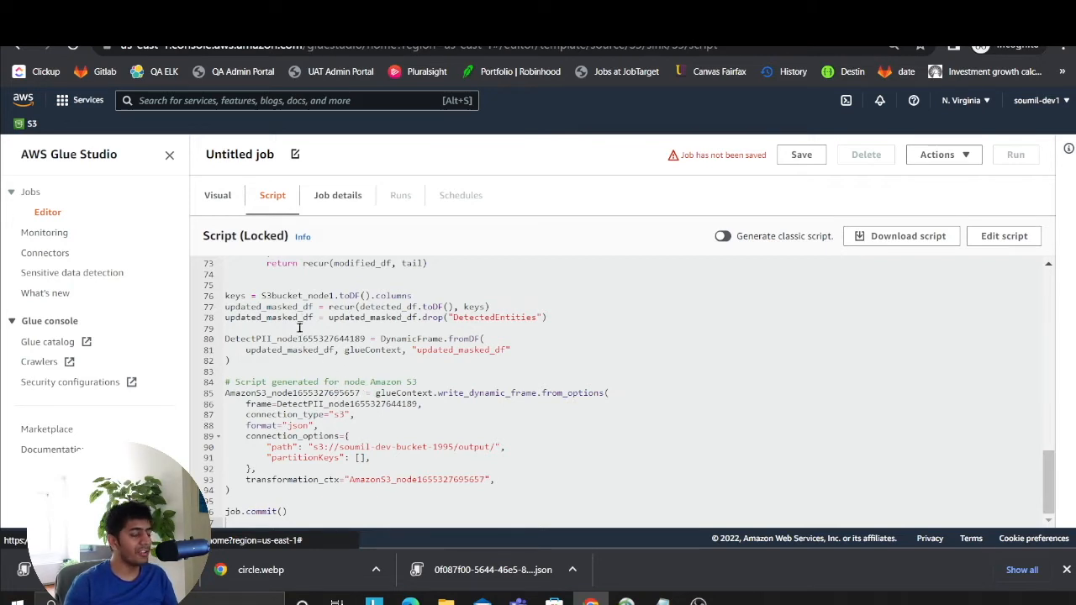
pyautogui.click(337, 195)
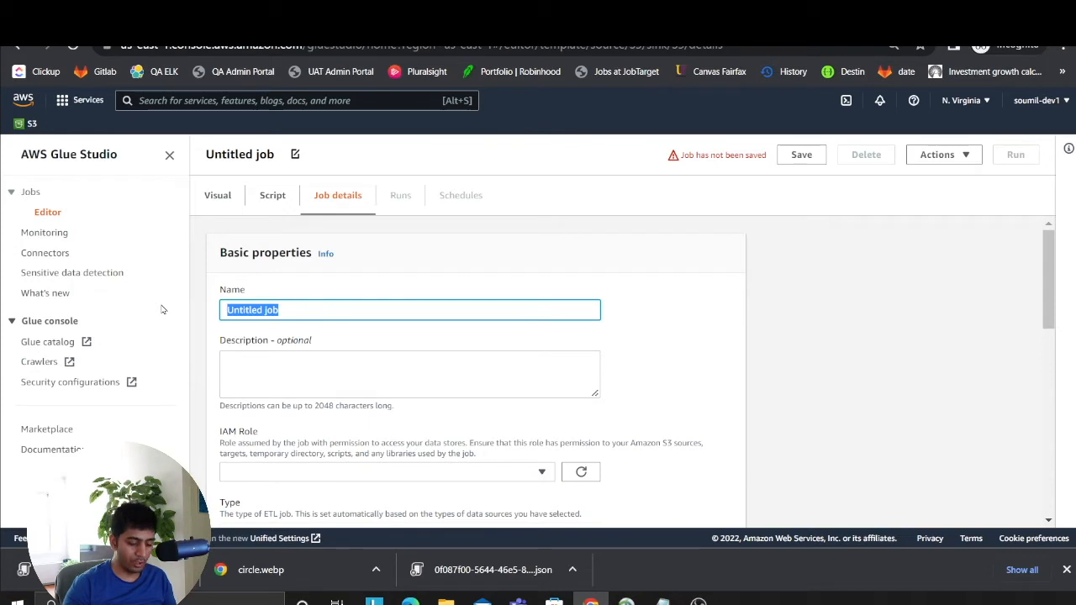
# - Name the job pii-data-job with AWSGlueServiceRole-test role and 4 workers, then save and run it
pyautogui.write('pii-data-job')
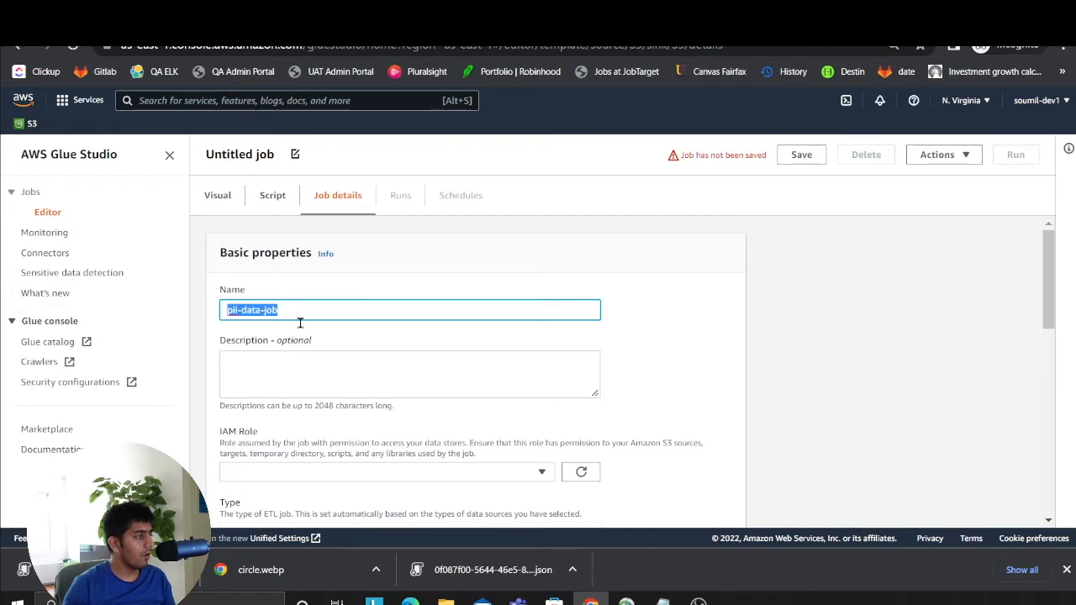
pyautogui.scroll(-3)
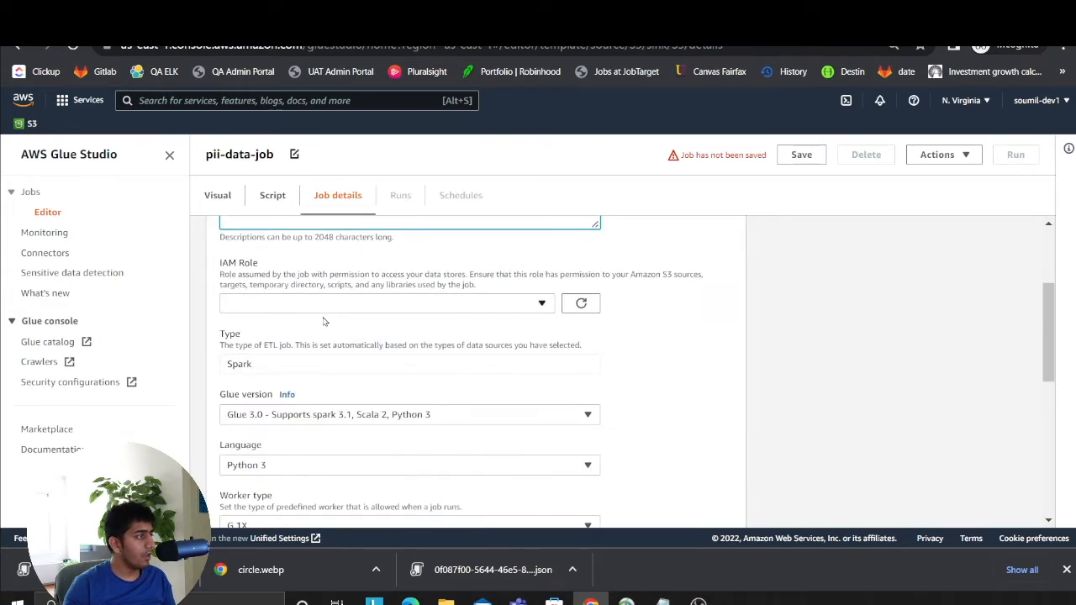
pyautogui.click(387, 303)
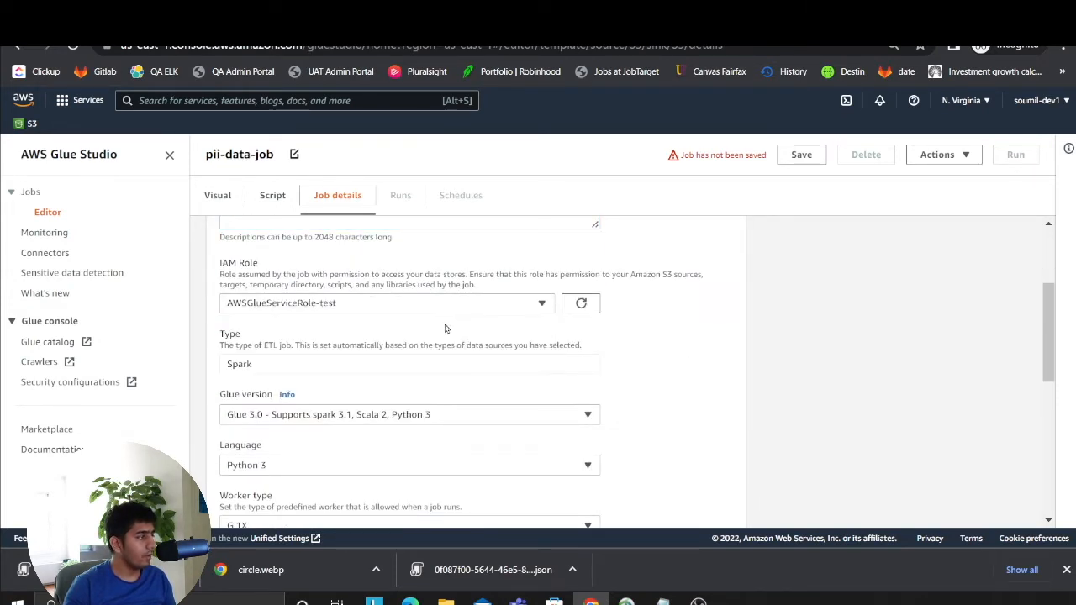
pyautogui.scroll(-3)
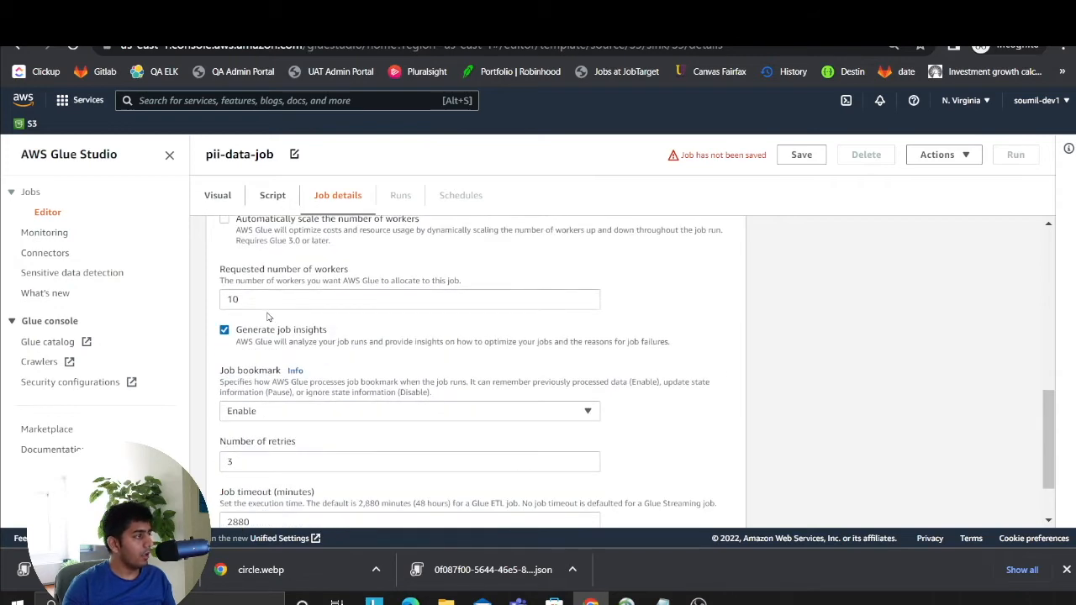
pyautogui.write('4')
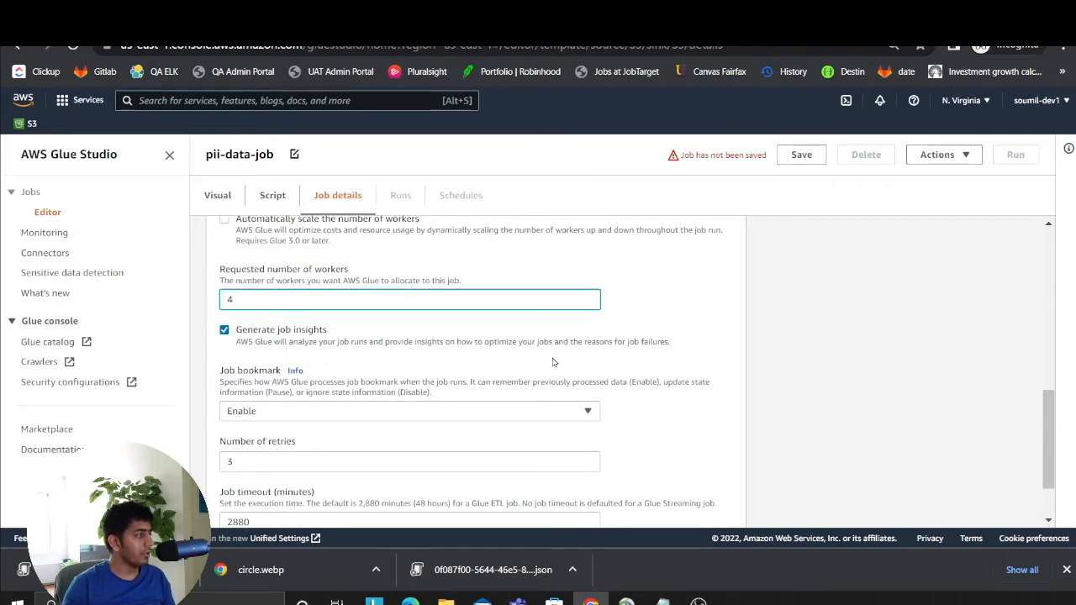
pyautogui.scroll(-3)
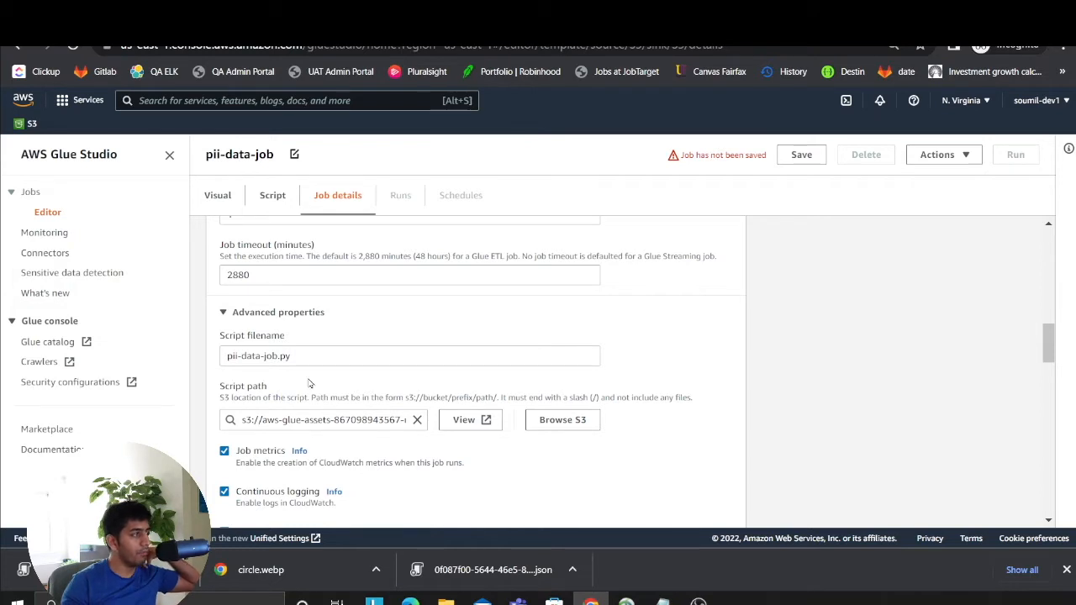
pyautogui.moveTo(879, 174)
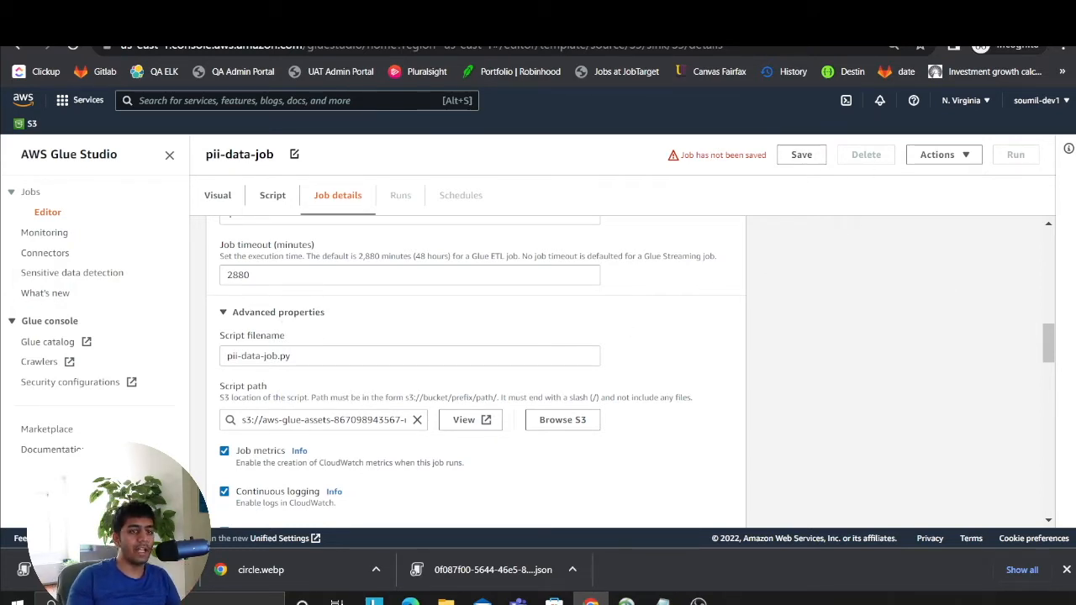
pyautogui.click(800, 154)
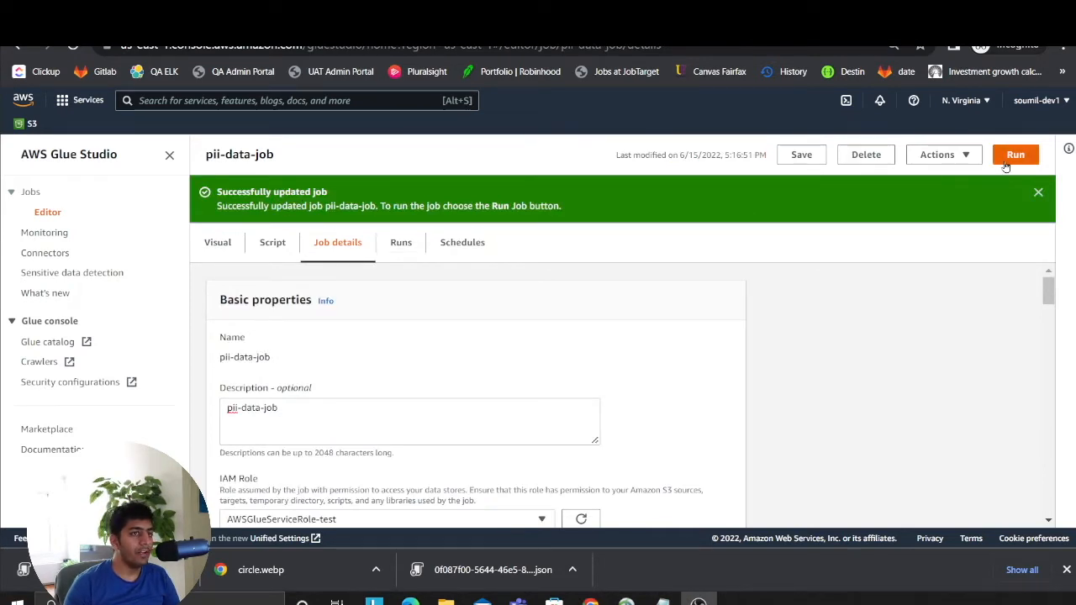
pyautogui.click(1016, 154)
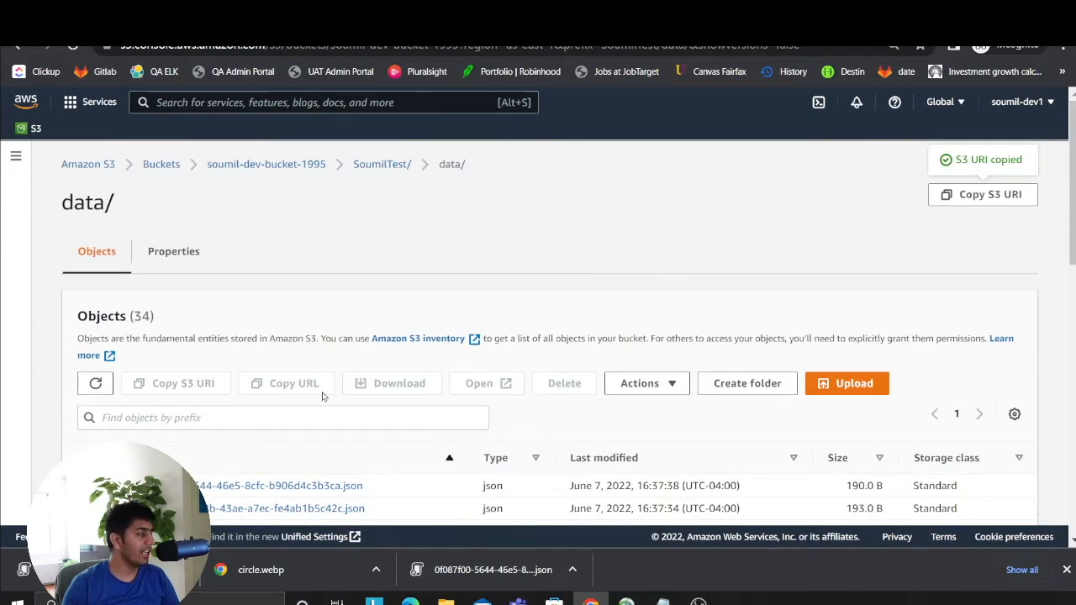
pyautogui.moveTo(414, 233)
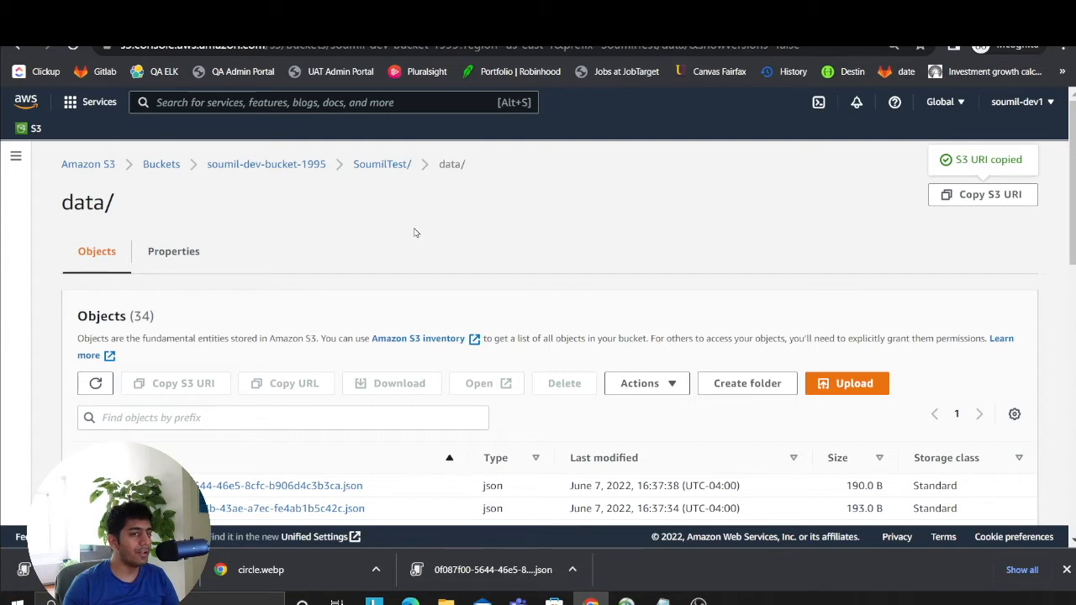
# - Navigate up from the data folder to SoumilTest using the breadcrumbs
pyautogui.click(382, 164)
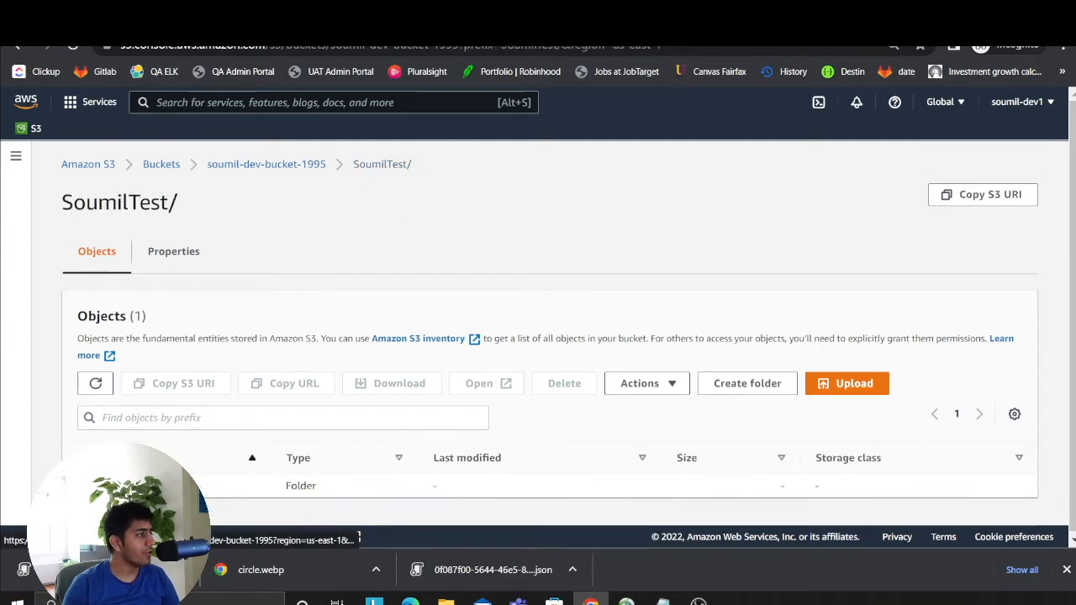
pyautogui.click(265, 164)
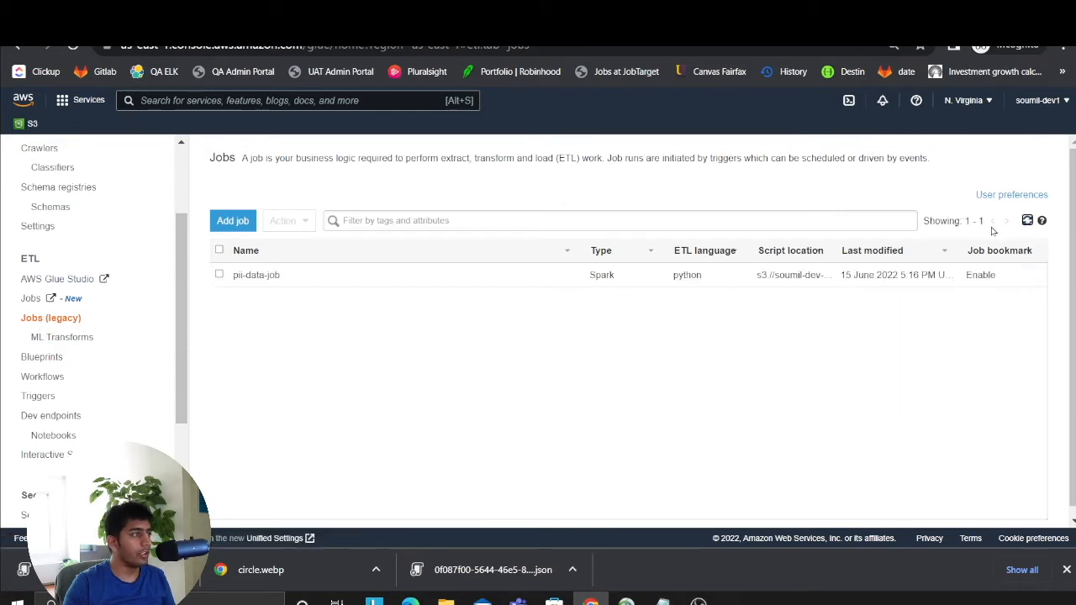
# - Select pii-data-job in Jobs (legacy) to view its running Glue 3.0 run
pyautogui.click(218, 275)
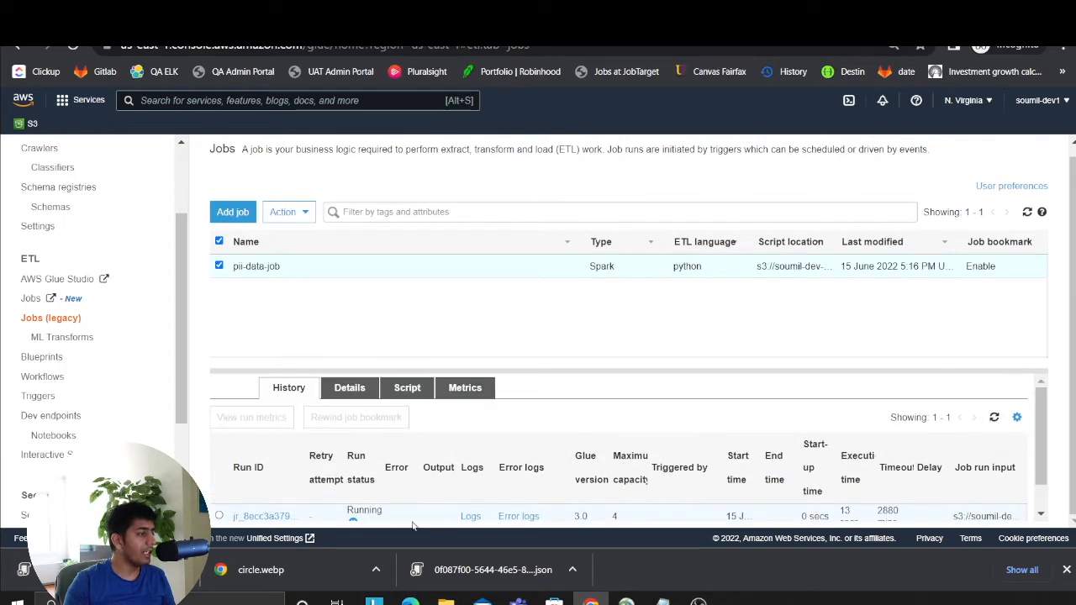
pyautogui.moveTo(387, 479)
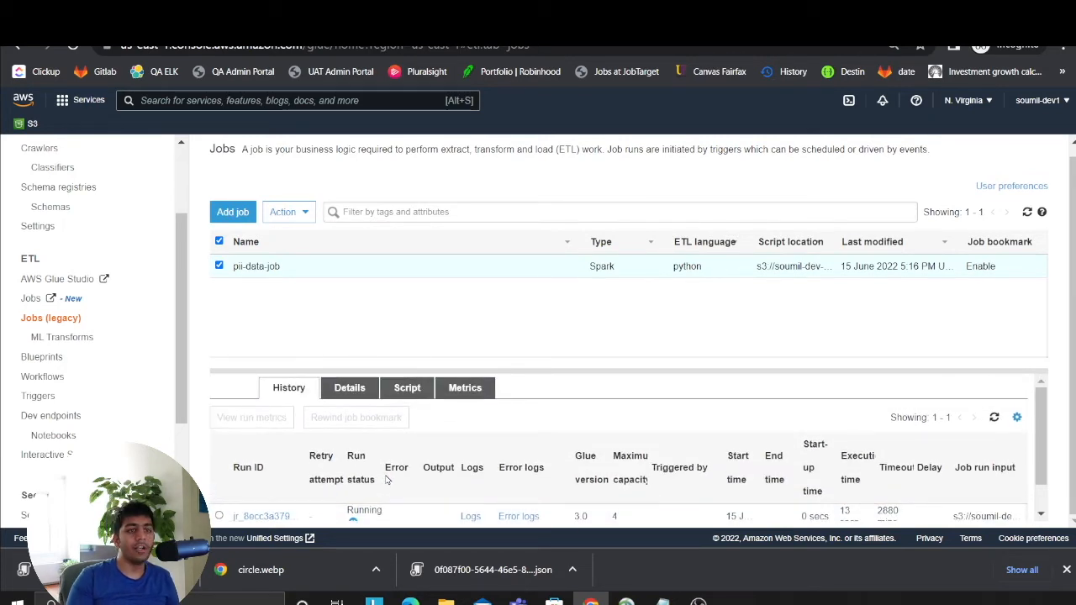
pyautogui.moveTo(530, 406)
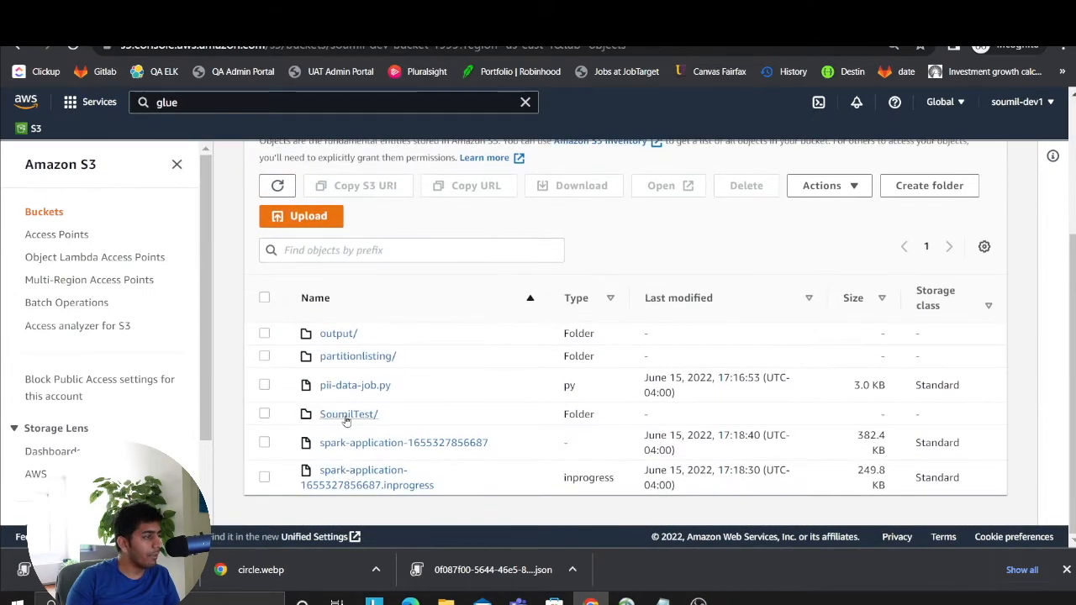
# - Download part-r-00004 from the output folder and open the local copy
pyautogui.click(348, 413)
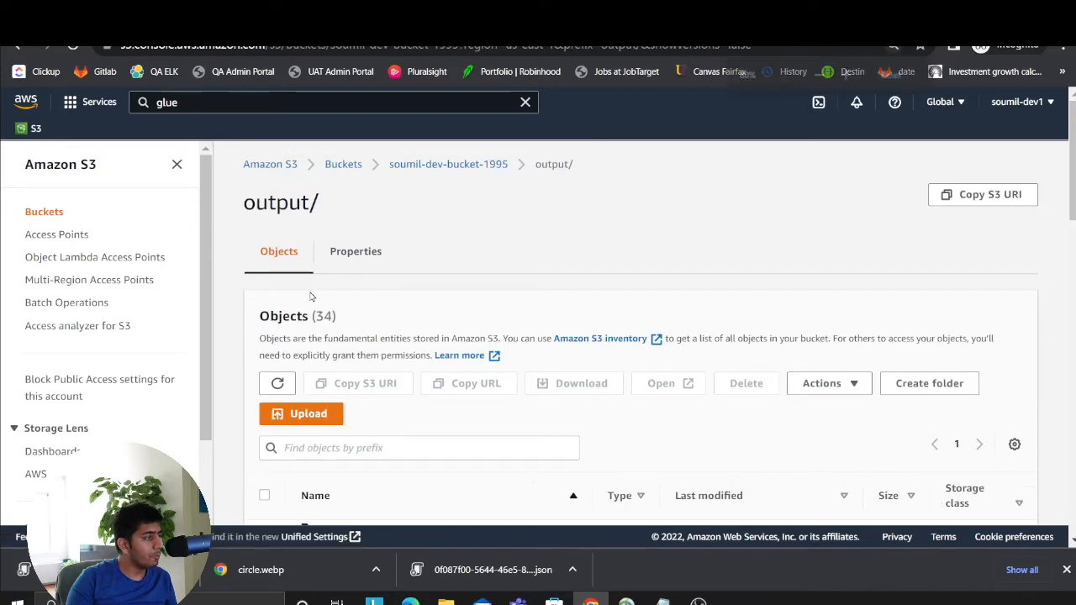
pyautogui.scroll(-3)
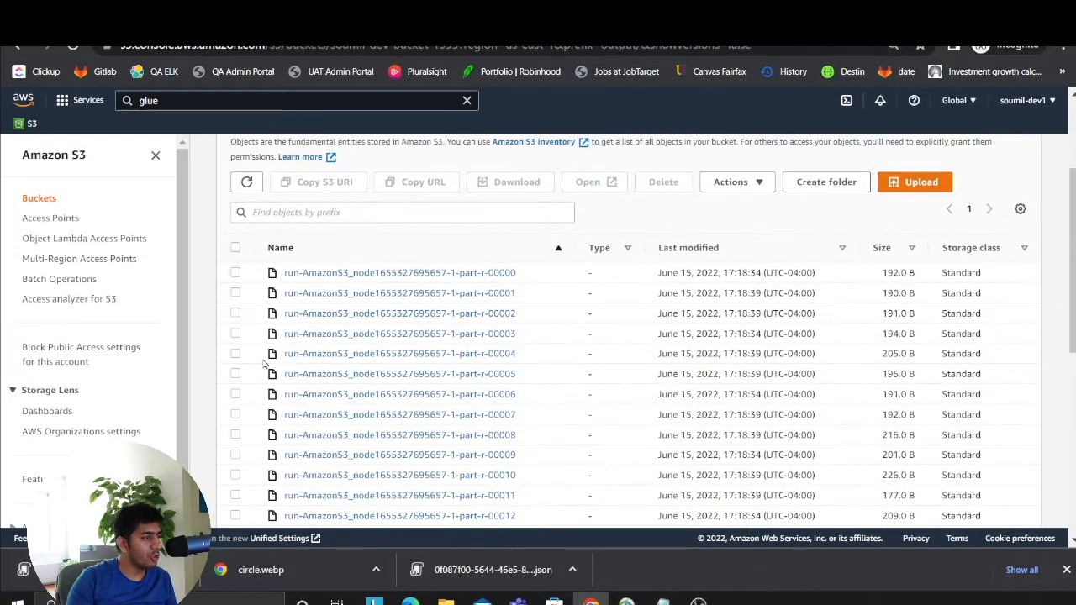
pyautogui.click(235, 353)
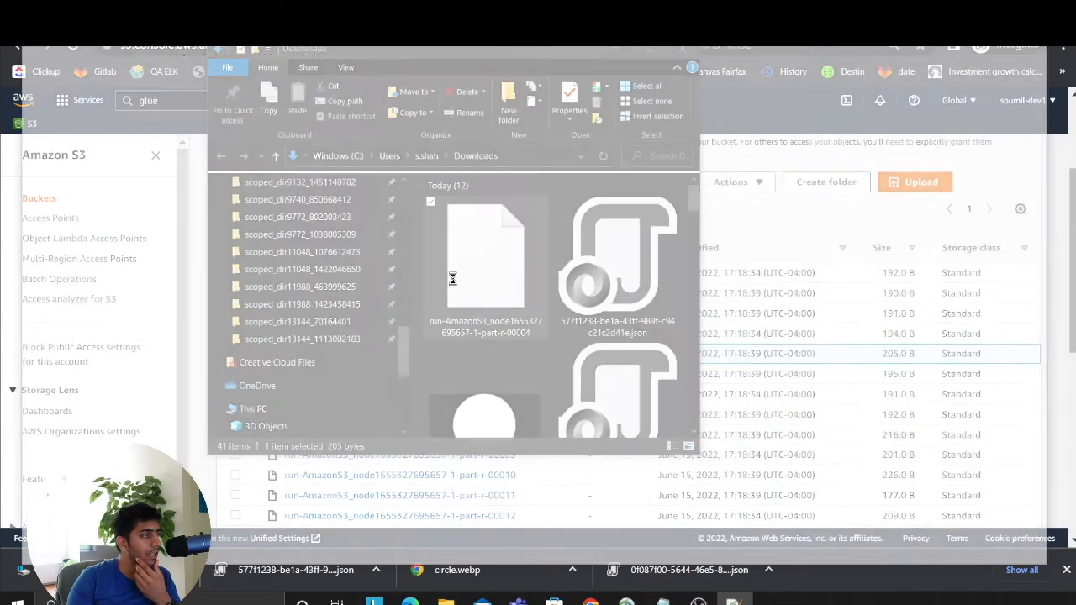
pyautogui.doubleClick(485, 252)
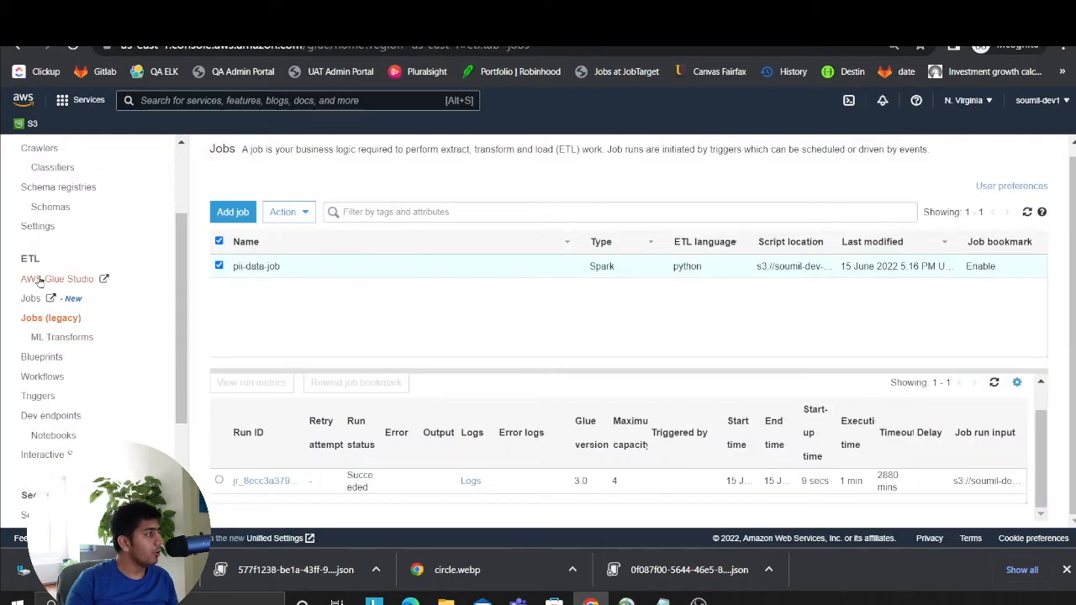
# - Go from the succeeded job run to the Databases page, then to Crawlers
pyautogui.click(44, 210)
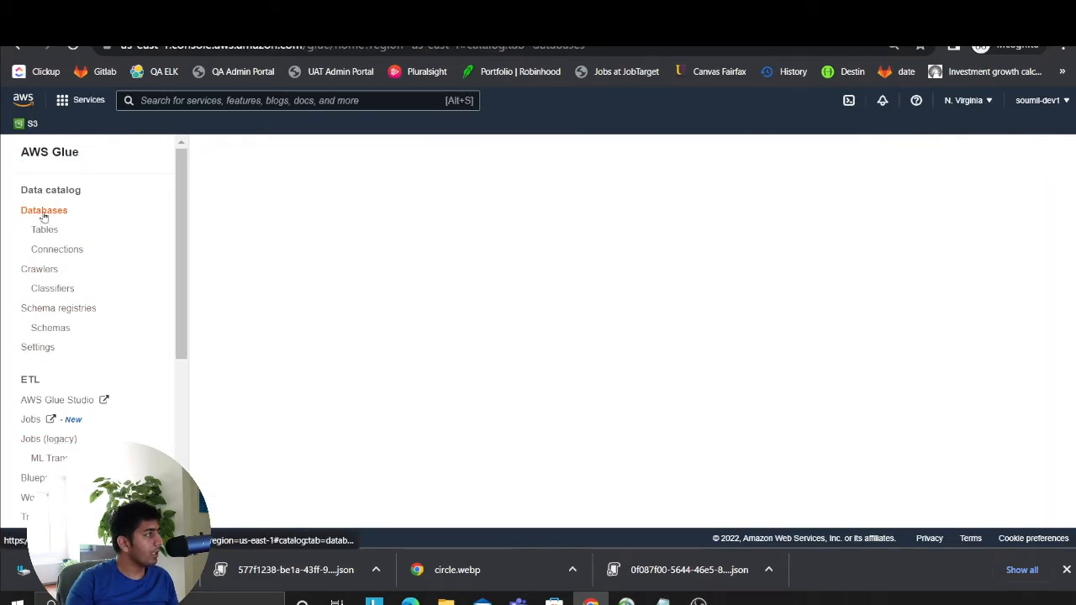
pyautogui.click(44, 210)
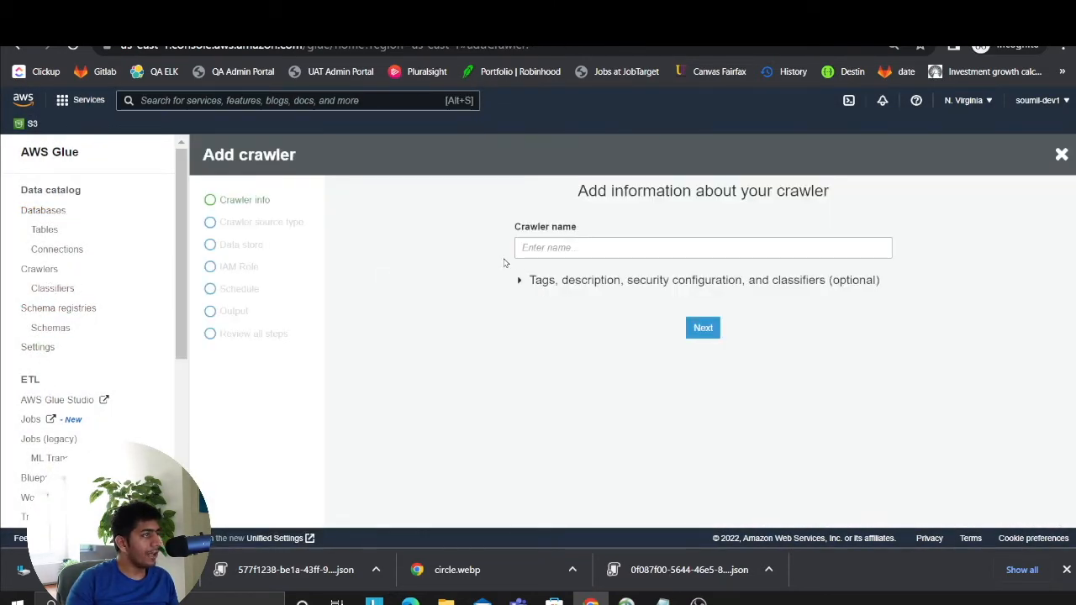
# - Name the crawler 'test' and set the S3 output folder as its only data store
pyautogui.write('test')
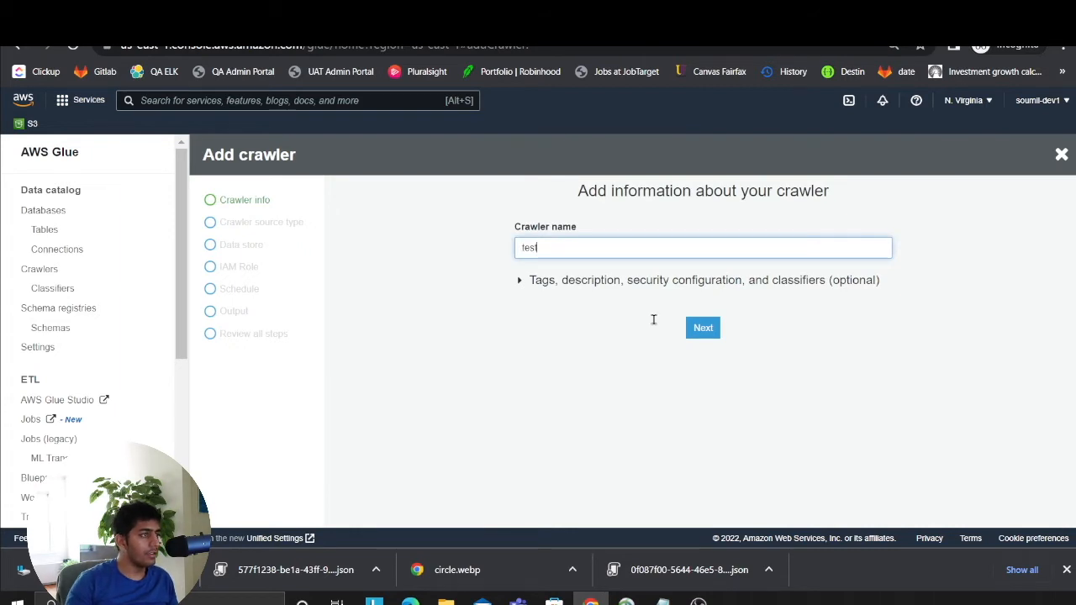
pyautogui.click(703, 327)
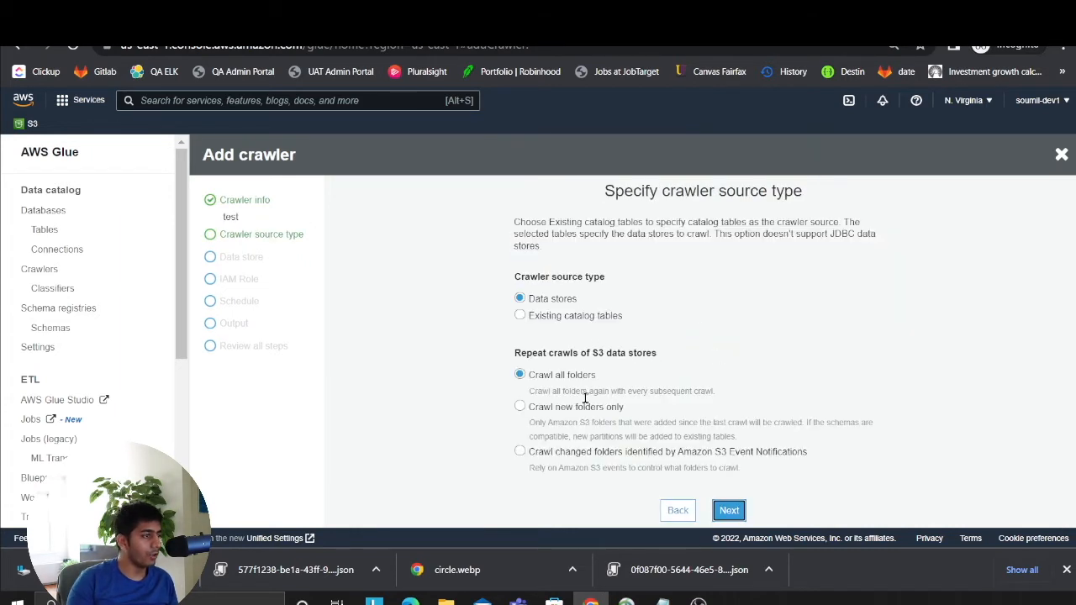
pyautogui.click(729, 510)
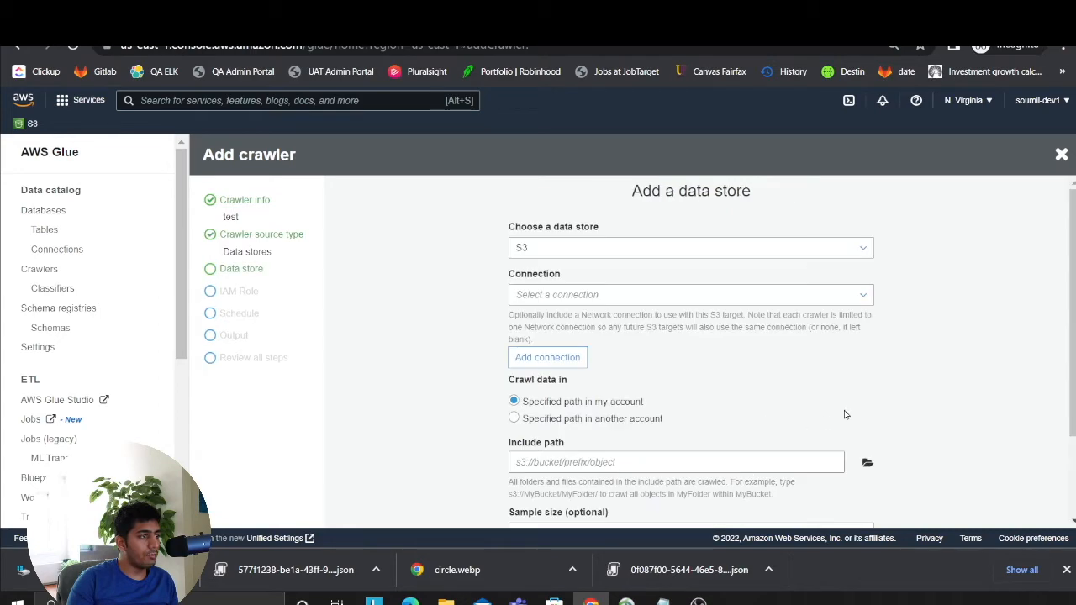
pyautogui.click(866, 463)
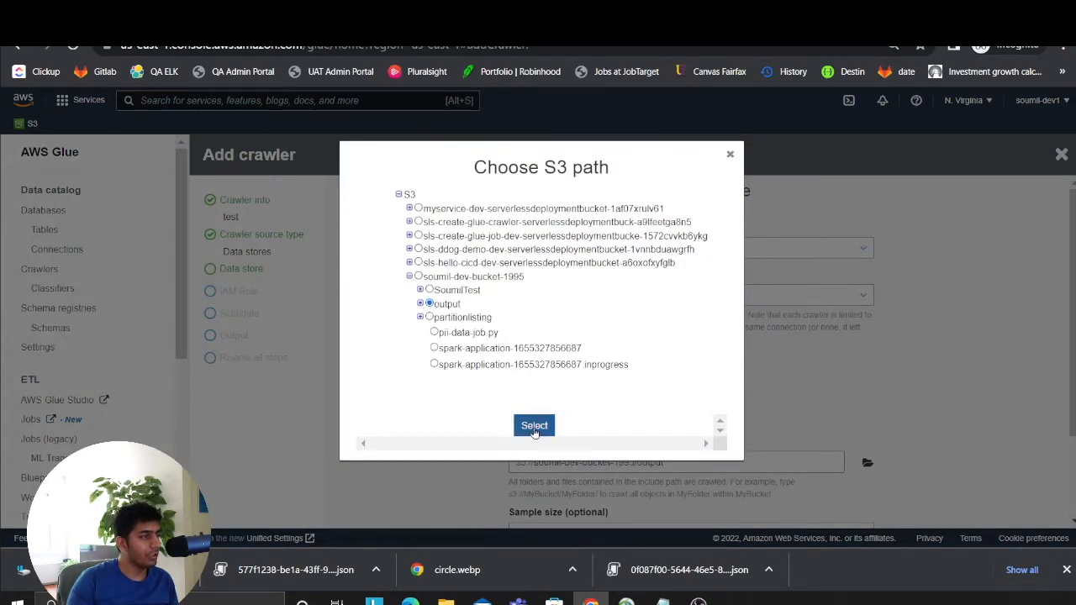
pyautogui.click(534, 426)
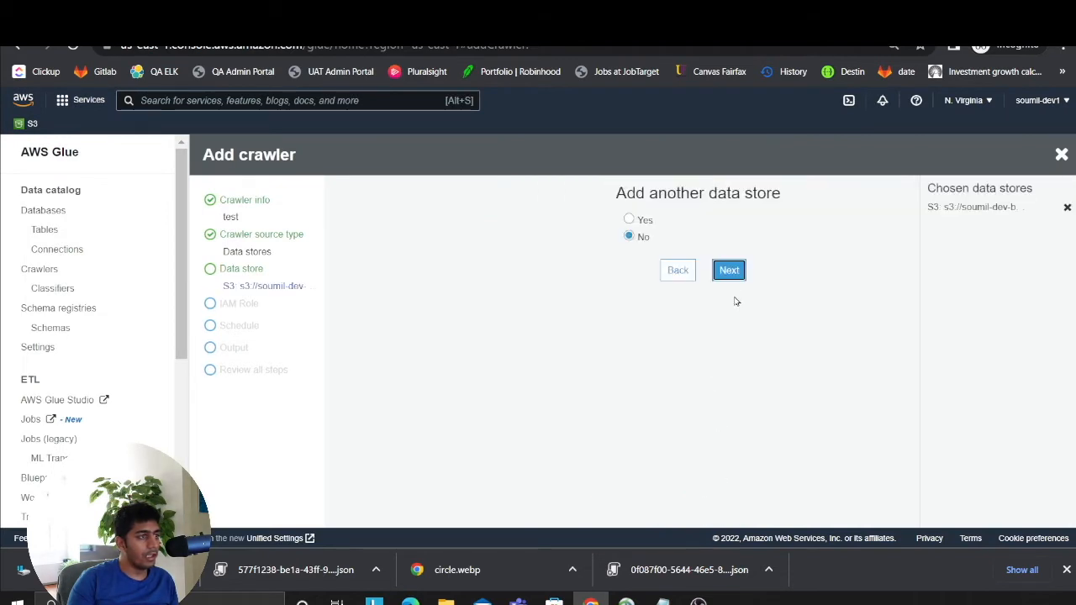
pyautogui.click(728, 270)
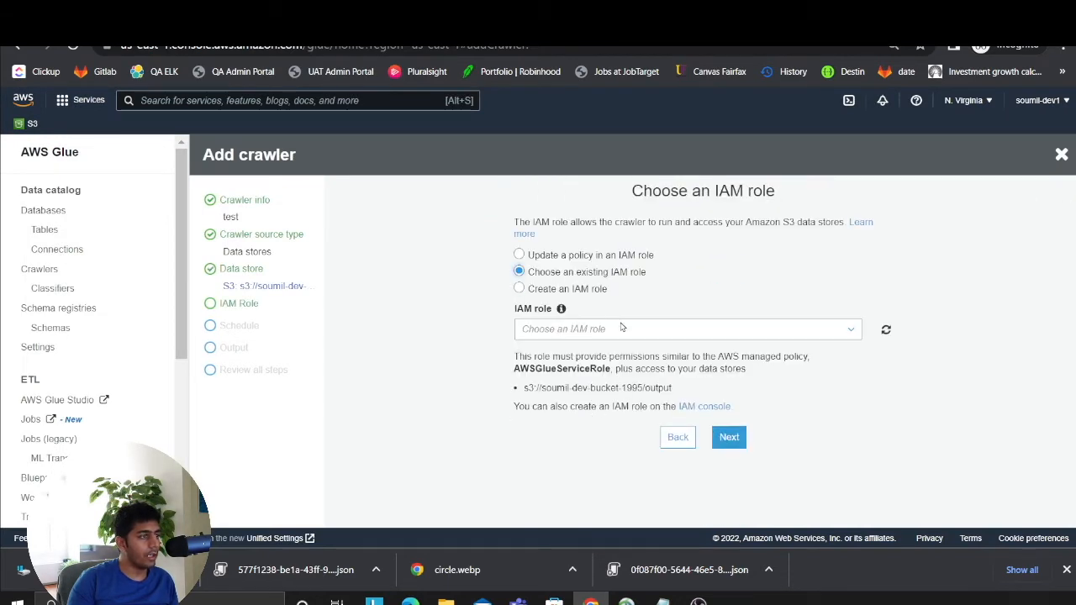
# - Assign the existing Glue service role, run on demand, and target database testdb
pyautogui.click(728, 437)
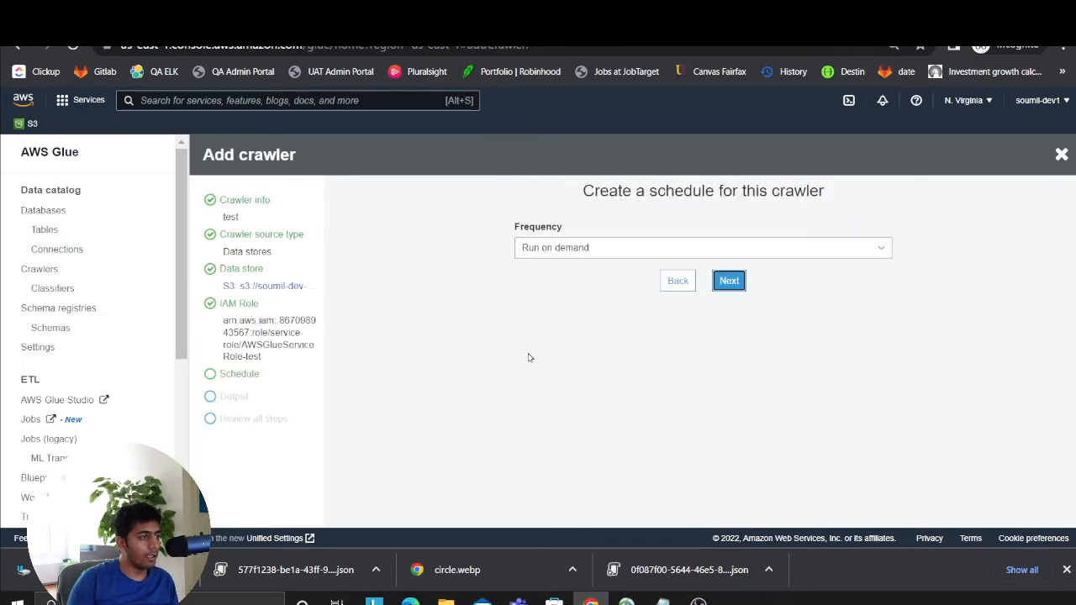
pyautogui.click(728, 280)
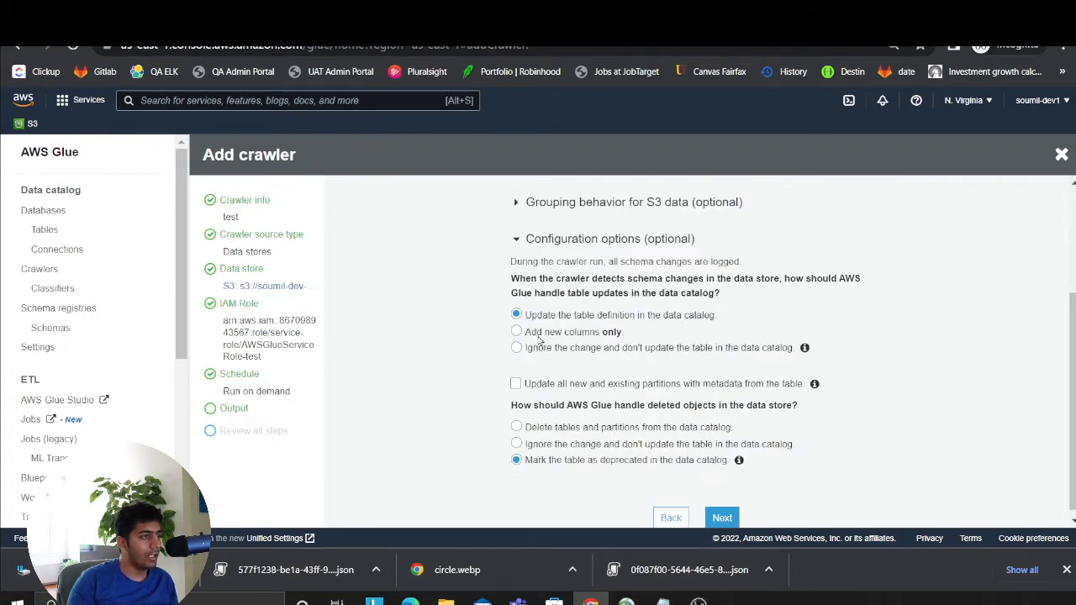
pyautogui.click(516, 331)
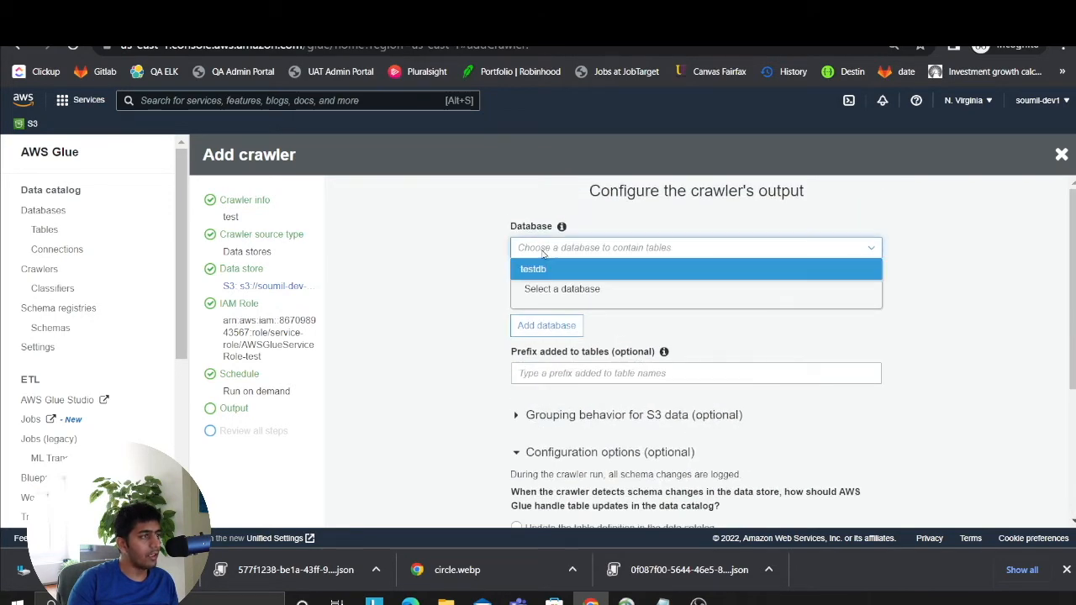
pyautogui.click(533, 269)
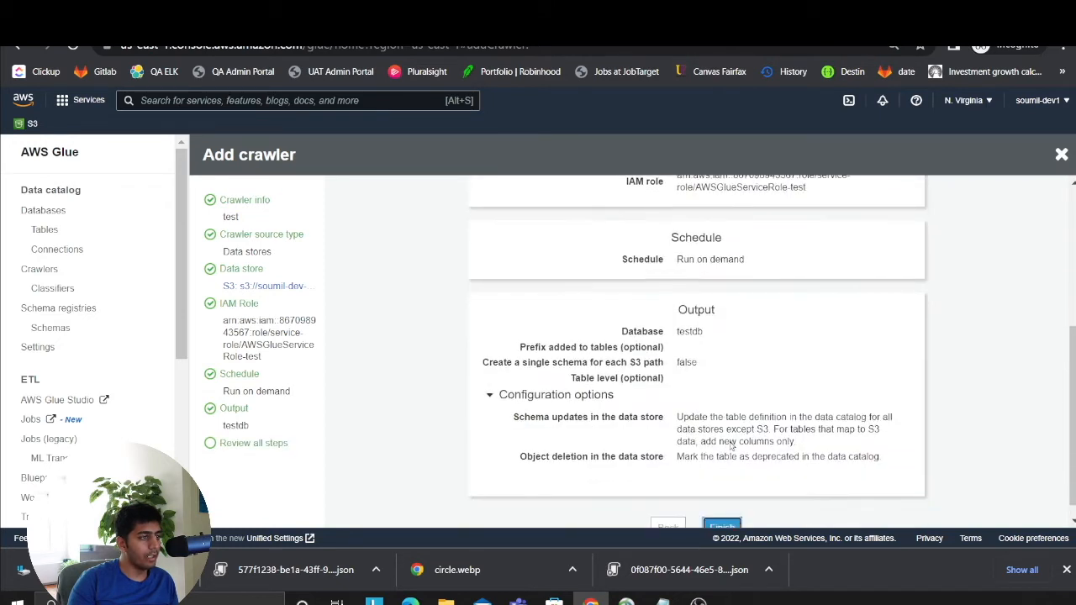
pyautogui.click(721, 527)
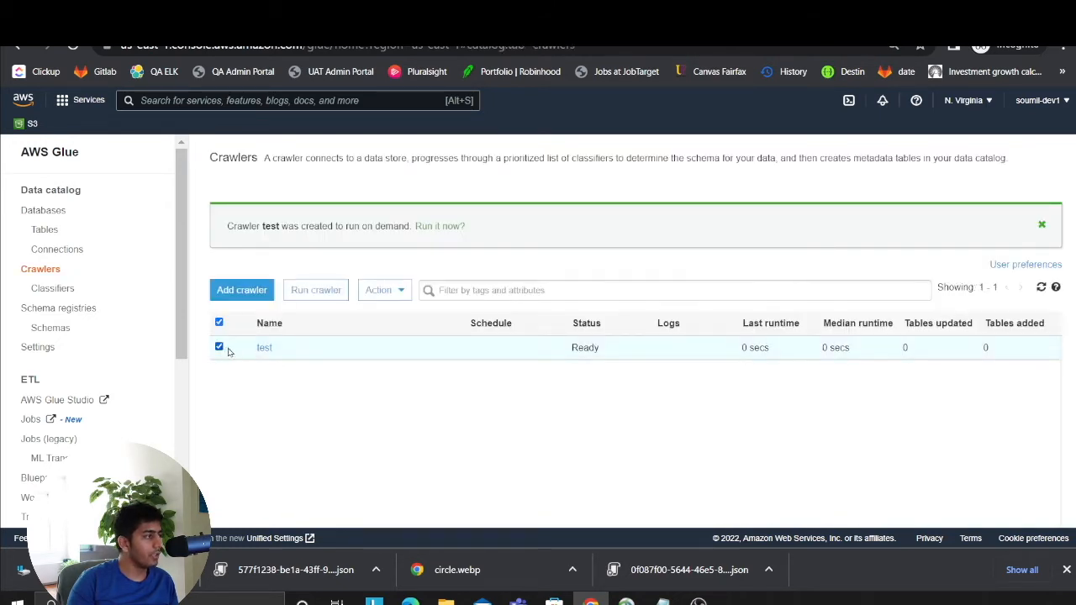
# - Run the test crawler and refresh the list until it shows Starting
pyautogui.click(315, 290)
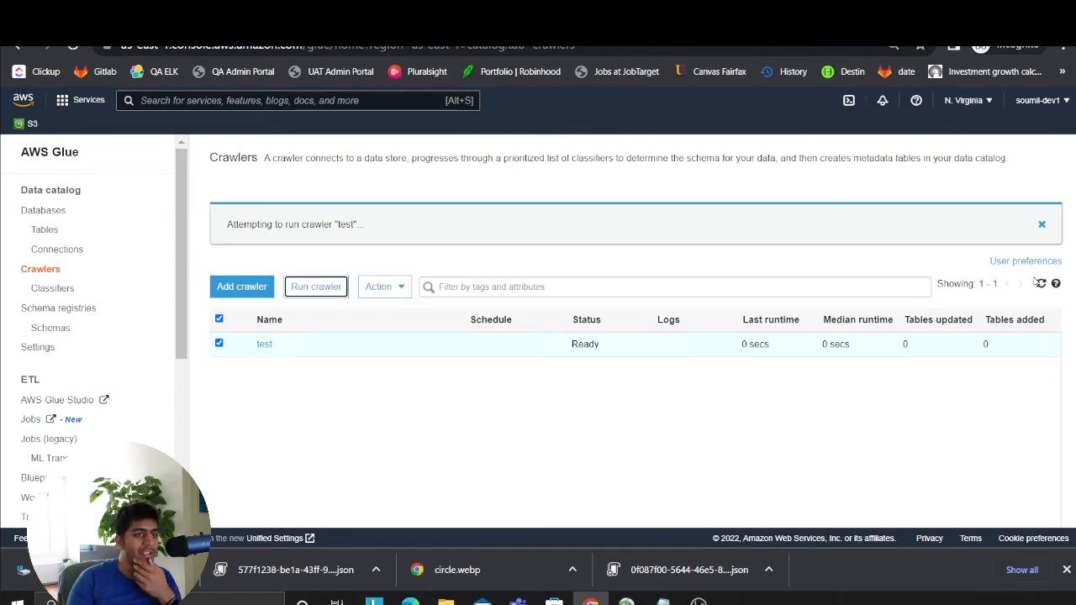
pyautogui.click(315, 287)
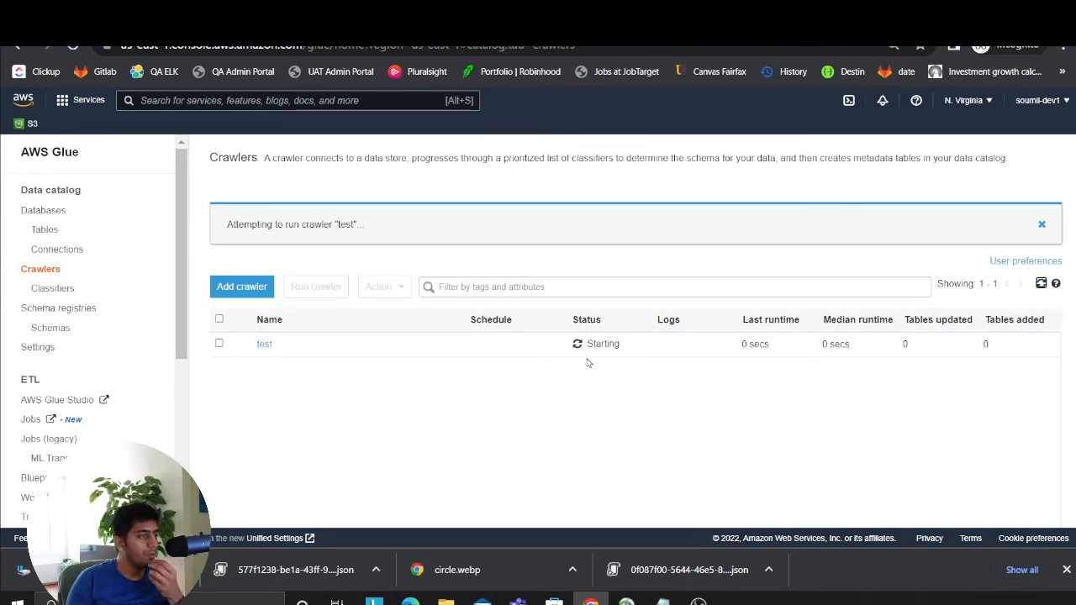
pyautogui.moveTo(426, 397)
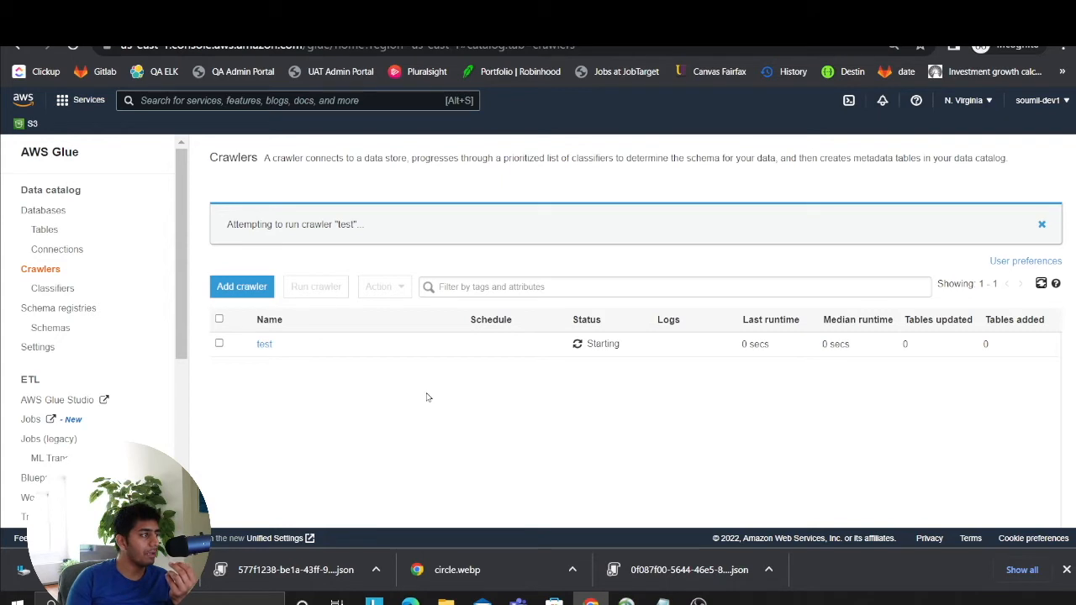
pyautogui.click(218, 343)
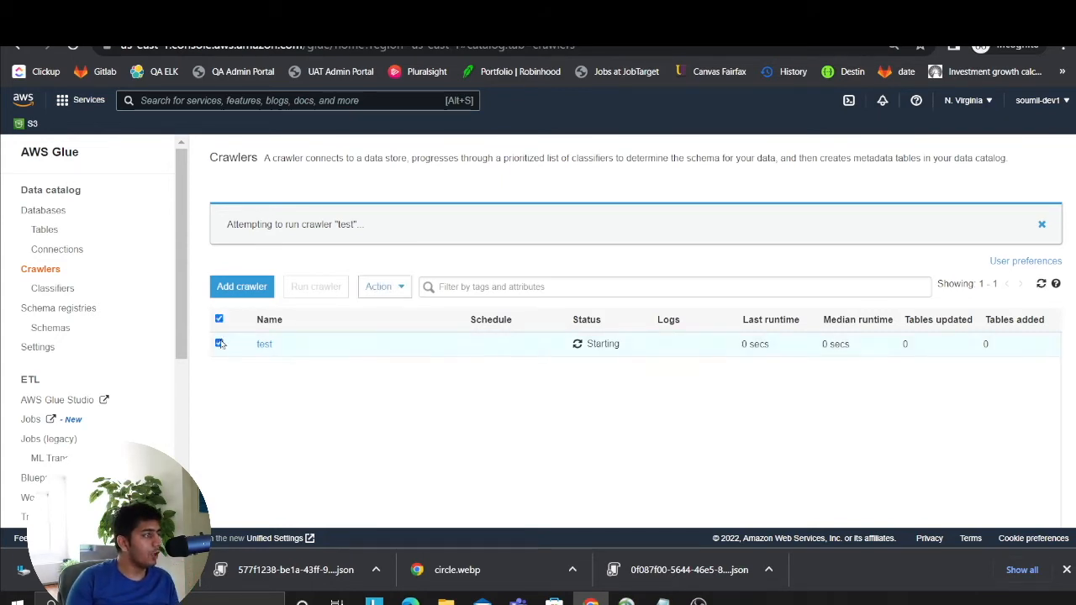
pyautogui.write('A')
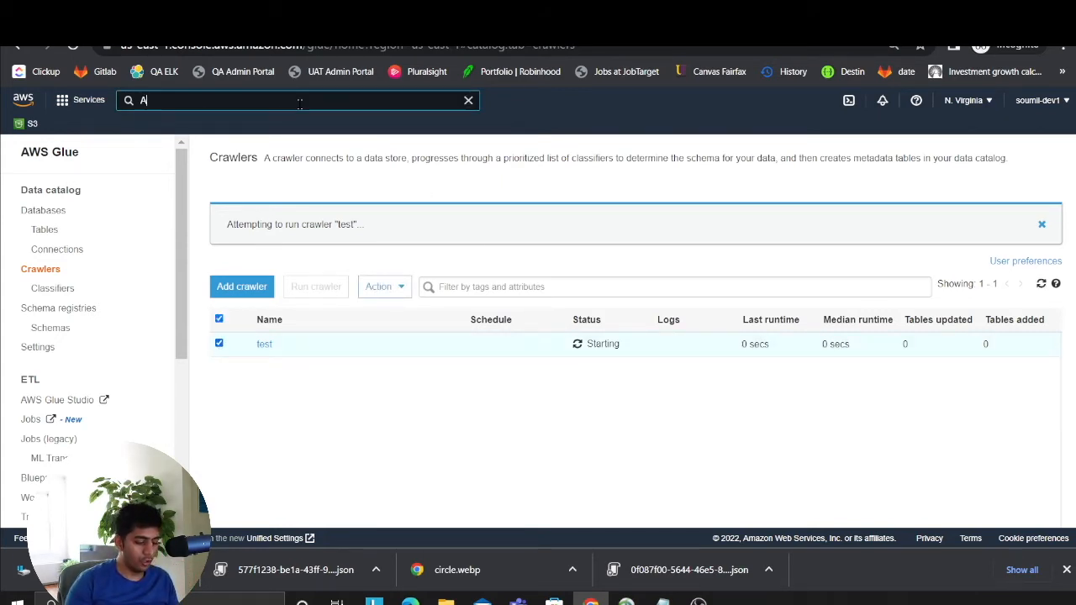
# - Finish entering 'Athena' in the AWS services search bar
pyautogui.write('thena')
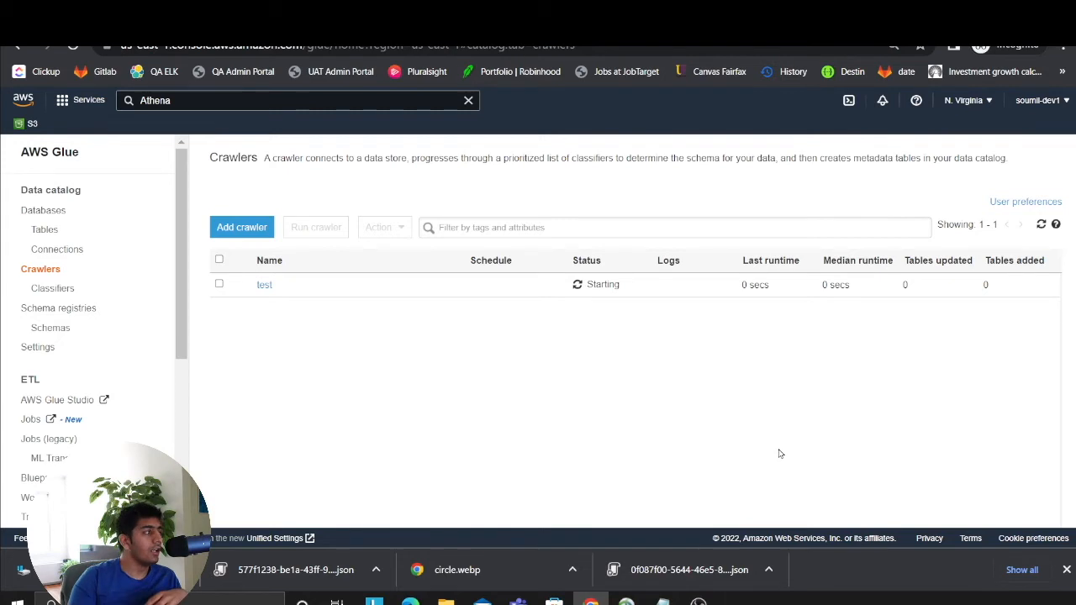
pyautogui.moveTo(547, 91)
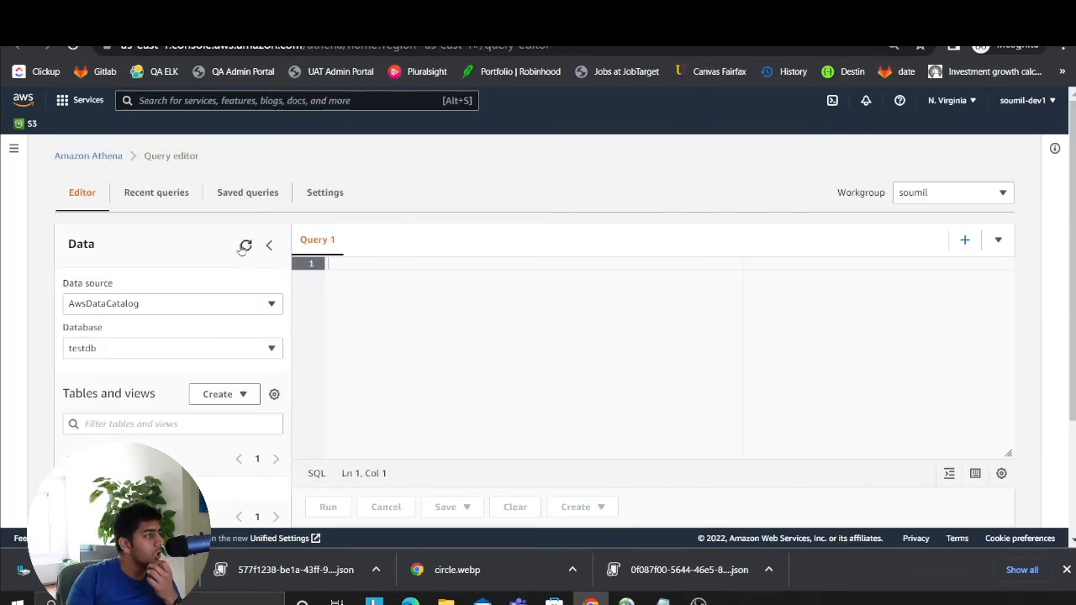
# - Preview testdb's output table and scroll through the 10 rows of masked results
pyautogui.scroll(-3)
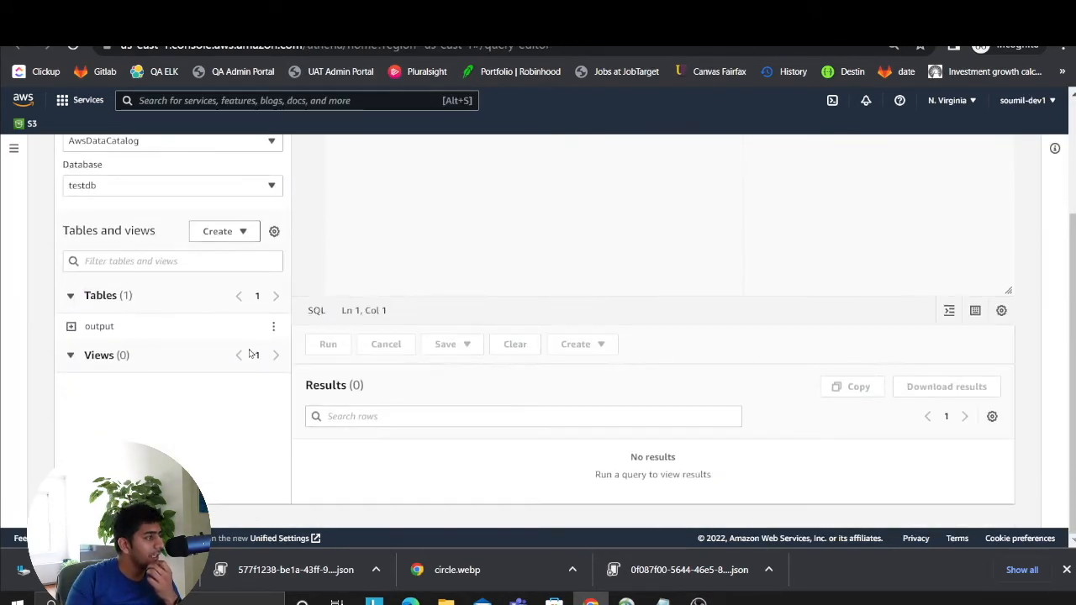
pyautogui.click(328, 344)
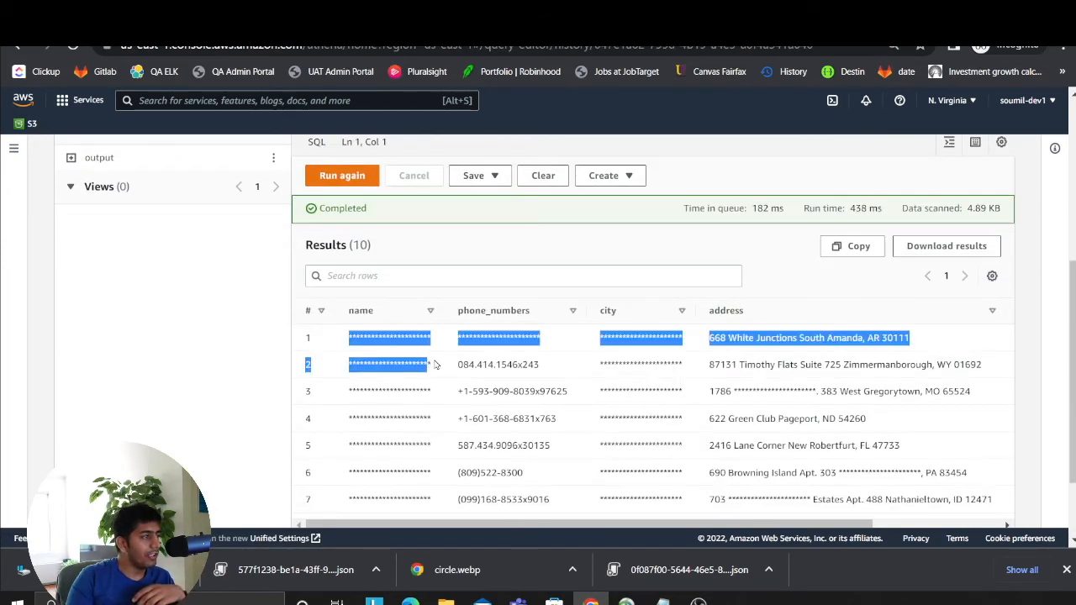
pyautogui.scroll(-3)
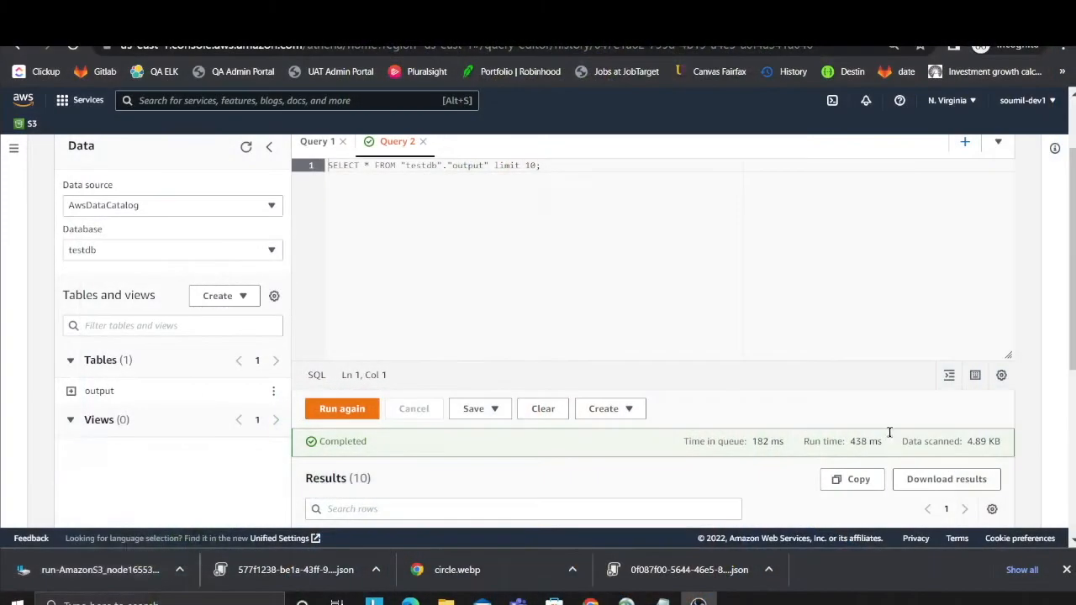
pyautogui.write('cio')
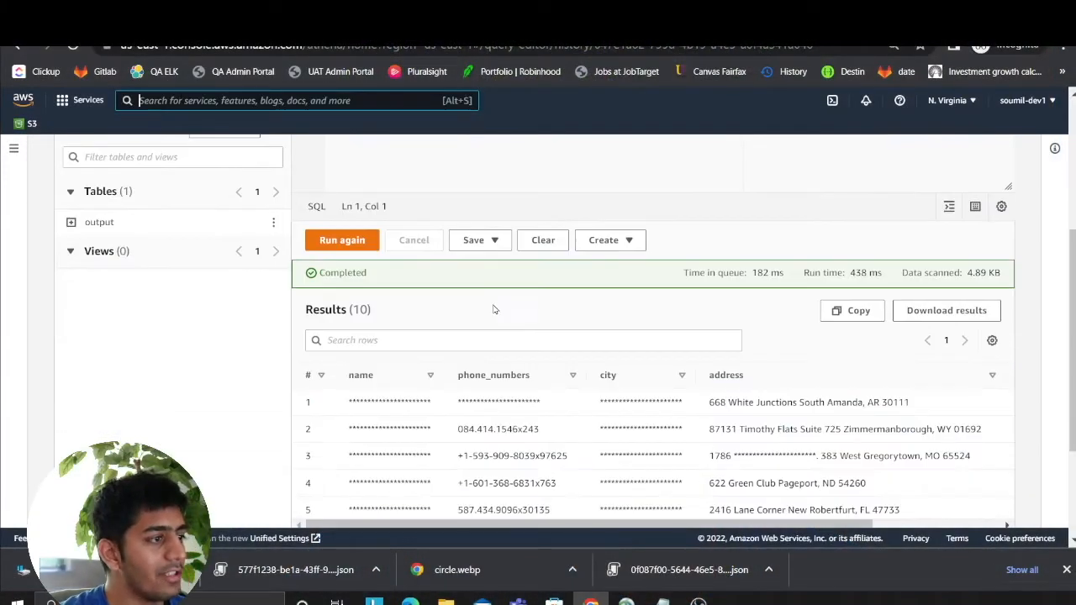
# - Search for Comprehend, open it, and go to Analysis jobs via the side menu
pyautogui.write('compr')
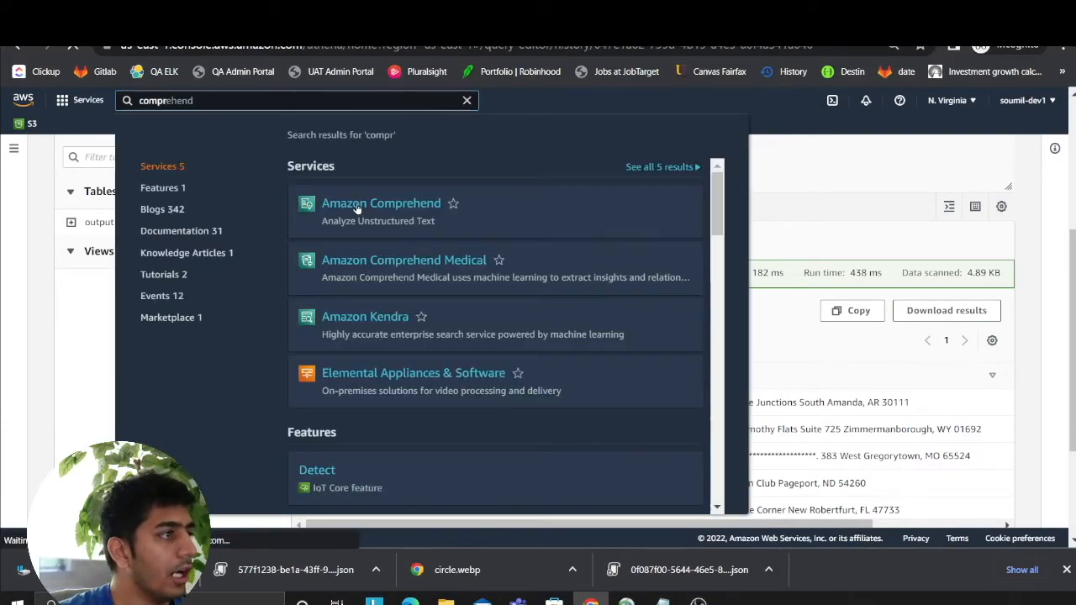
pyautogui.click(381, 203)
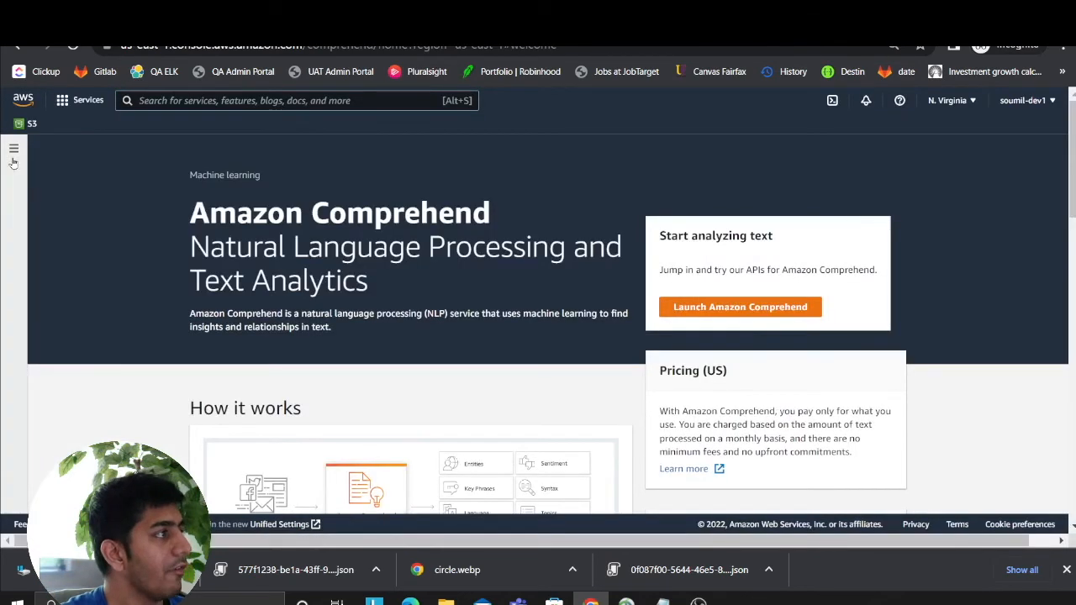
pyautogui.click(14, 149)
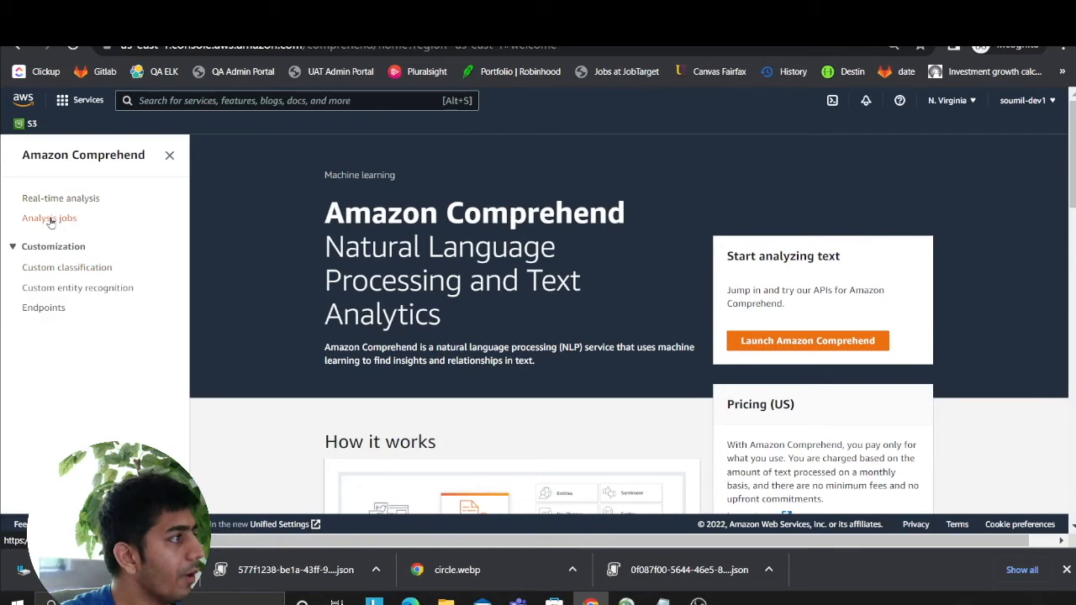
pyautogui.click(49, 218)
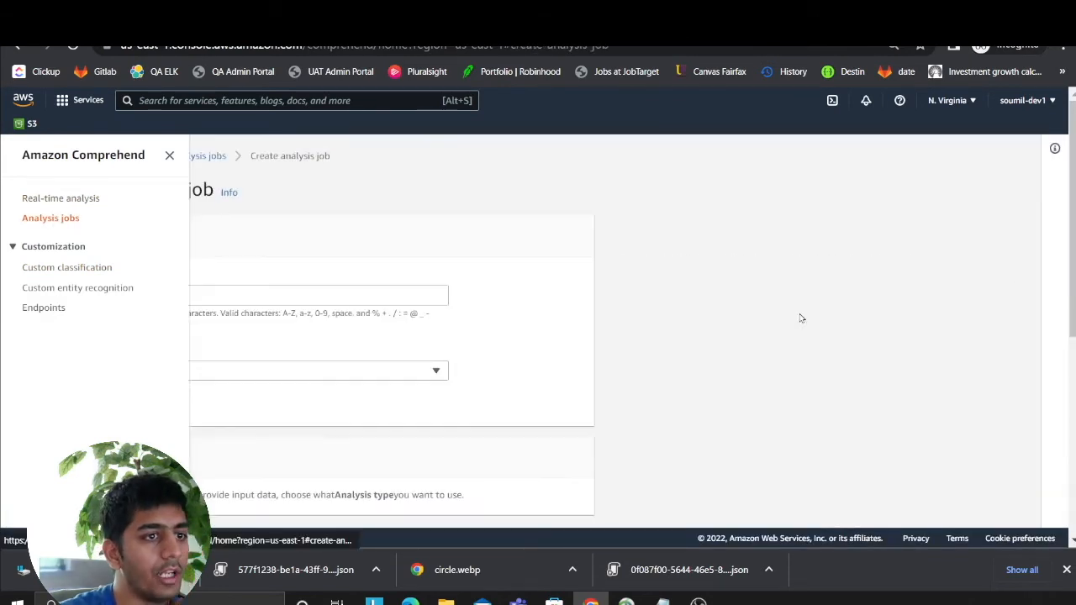
# - Enter job name 'tes', browse analysis types, and scroll through input, output and IAM sections
pyautogui.click(259, 295)
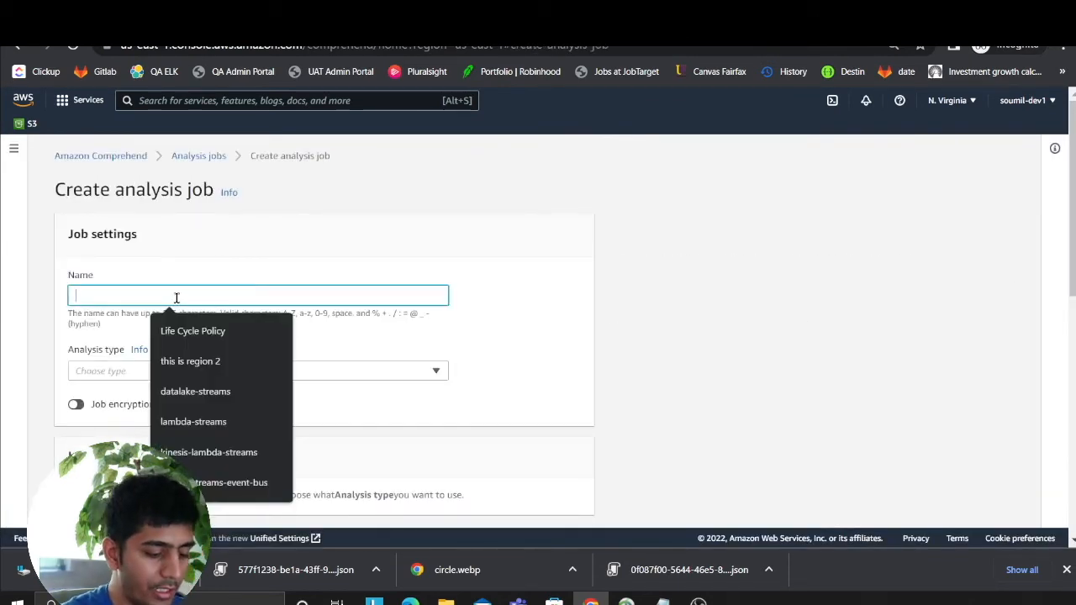
pyautogui.write('tes')
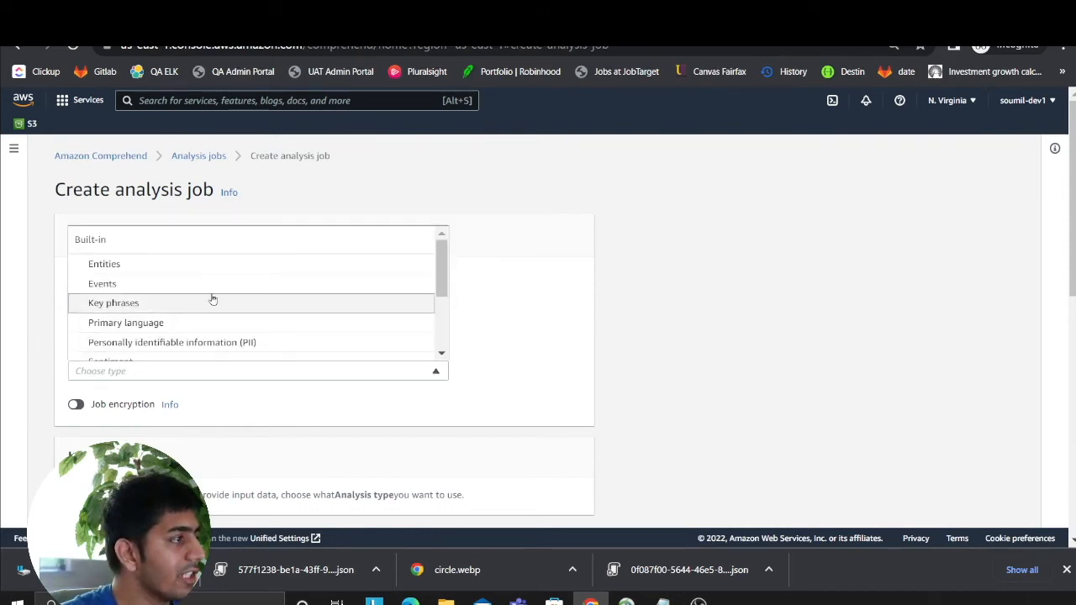
pyautogui.click(171, 342)
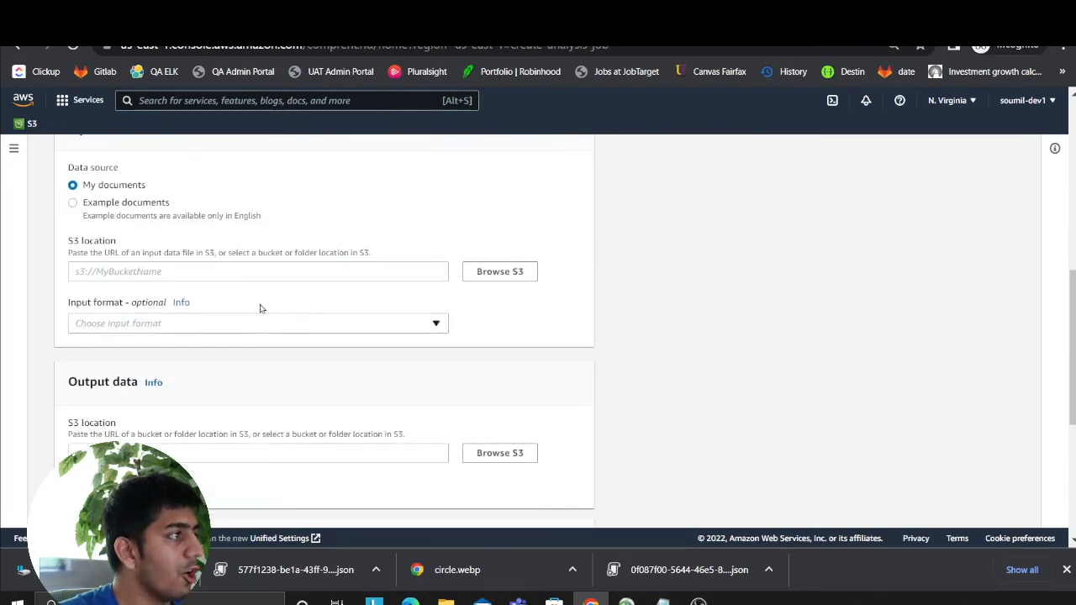
pyautogui.scroll(-3)
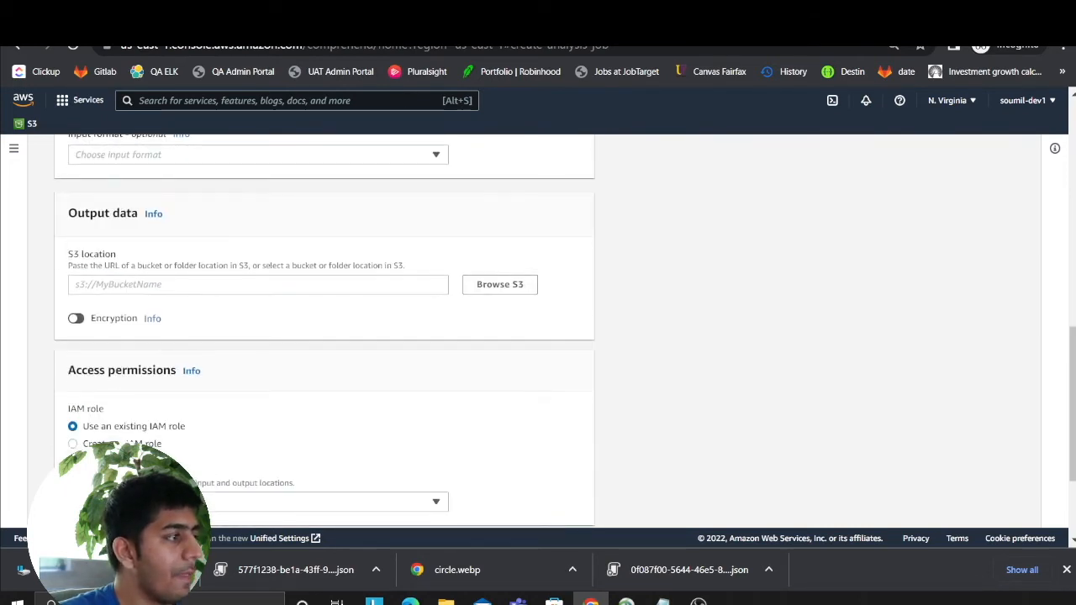
pyautogui.scroll(-3)
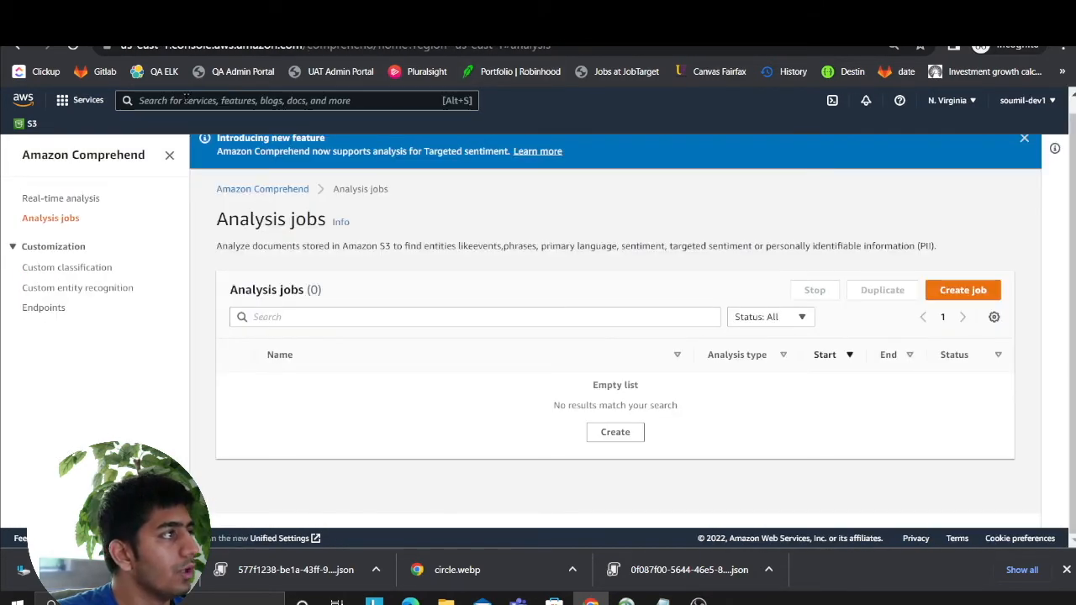
# - Reopen Athena from search, rerun the output table query, and scroll to the masked rows
pyautogui.write('athena')
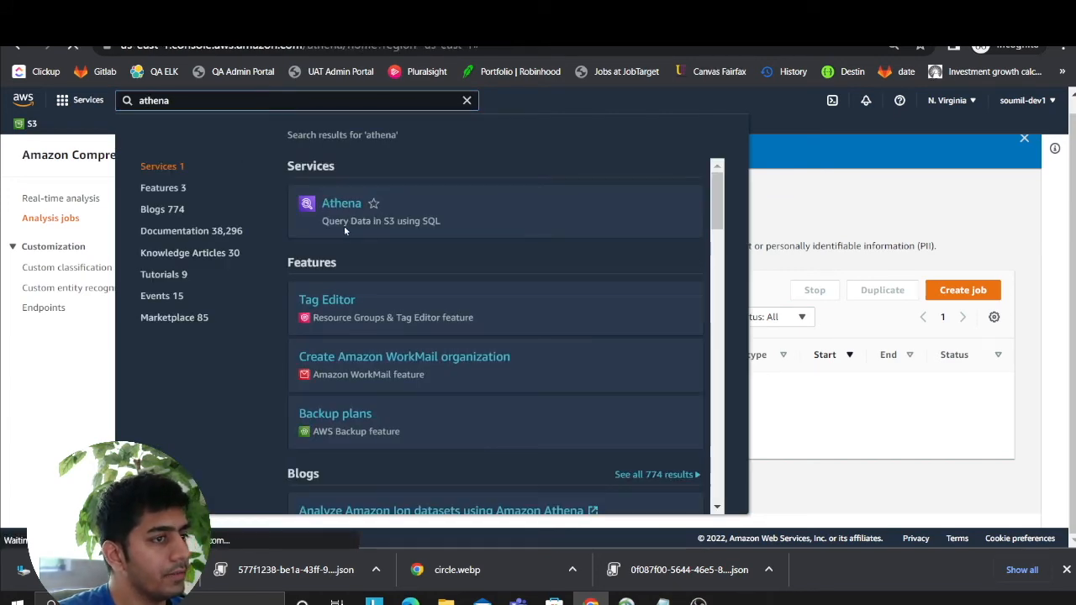
pyautogui.click(341, 203)
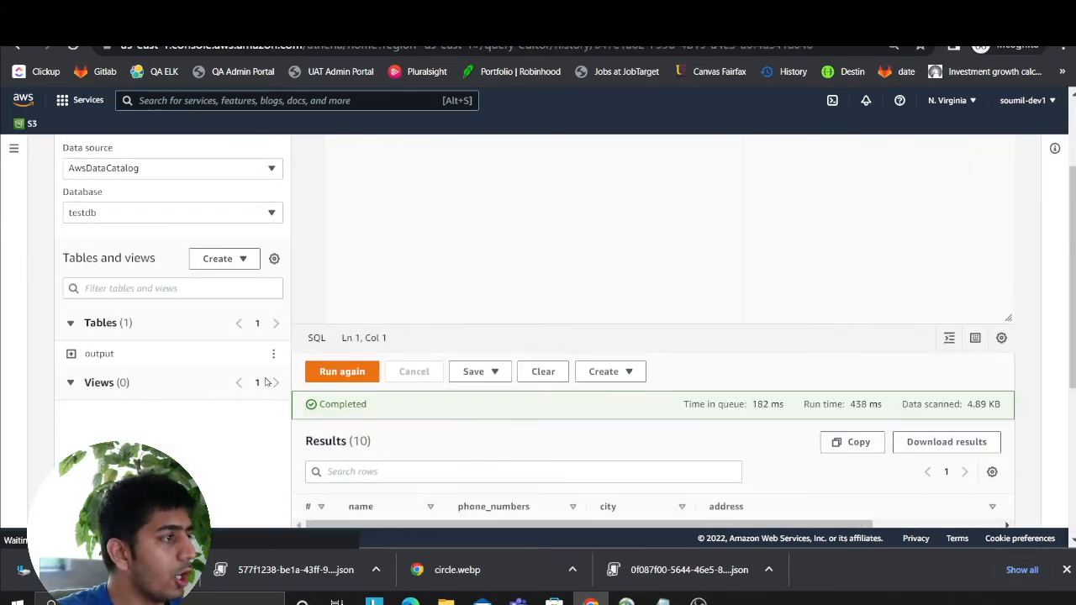
pyautogui.click(342, 372)
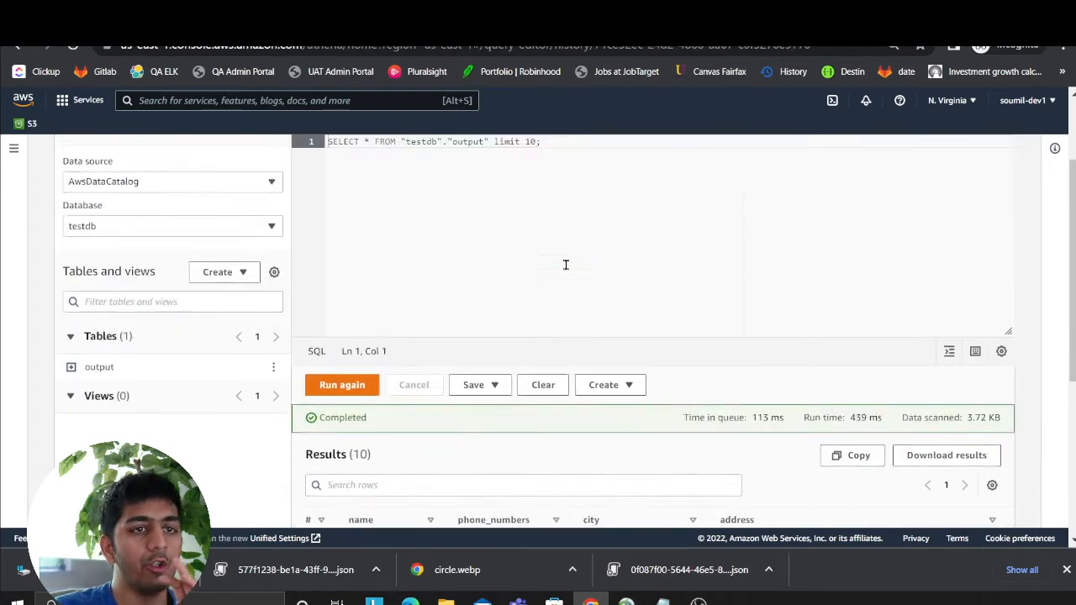
pyautogui.scroll(-3)
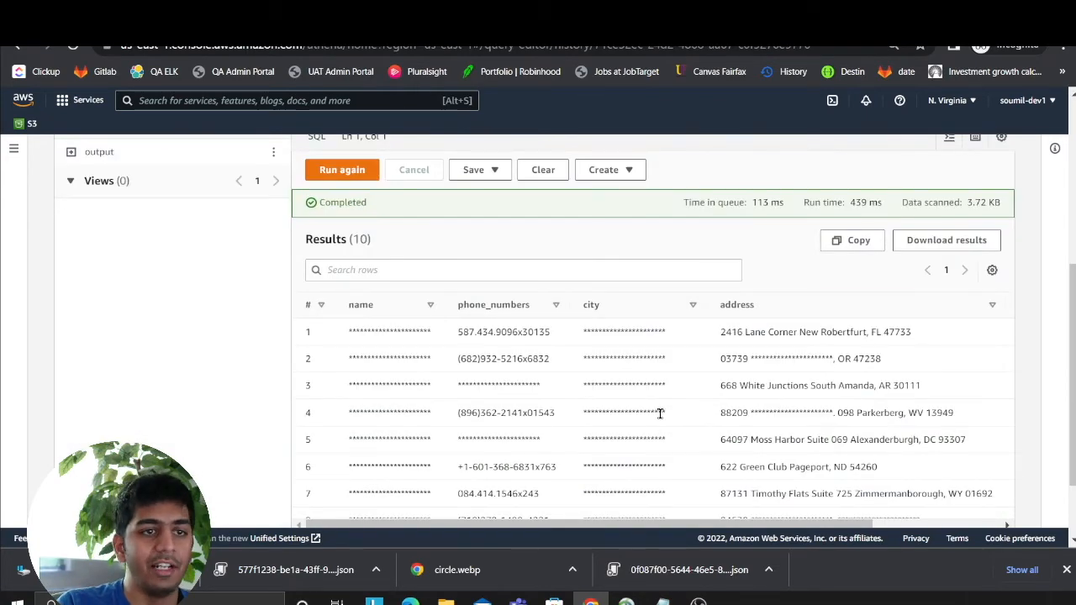